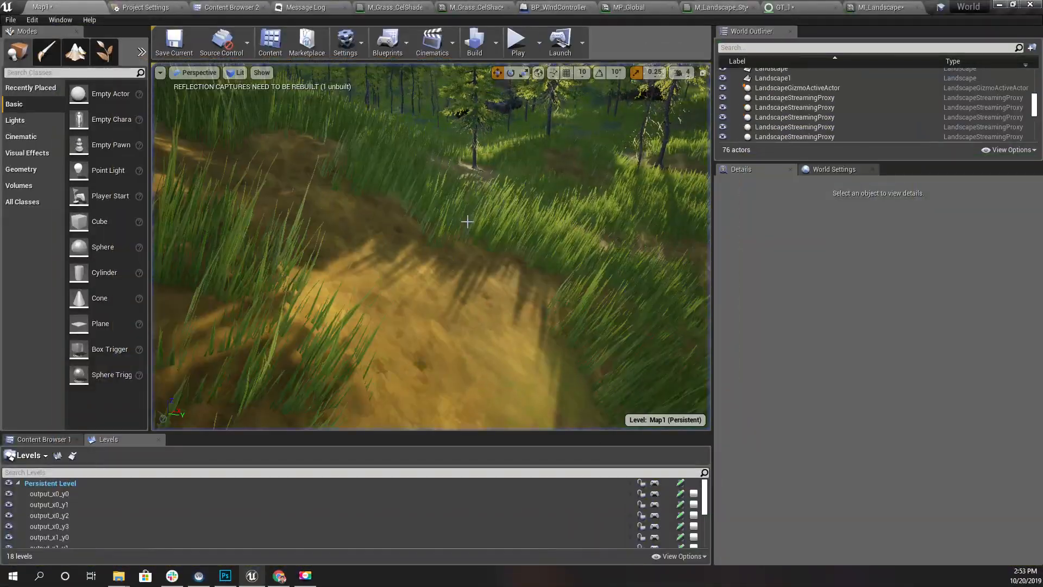
# - Open the GT_1 grass type asset and scroll through it
pyautogui.click(812, 7)
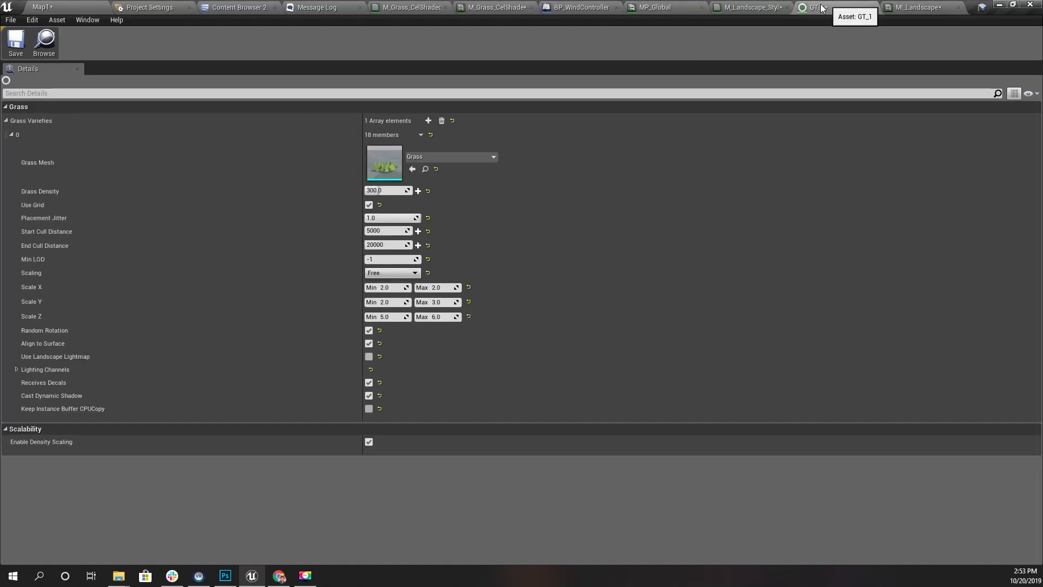
pyautogui.click(388, 191)
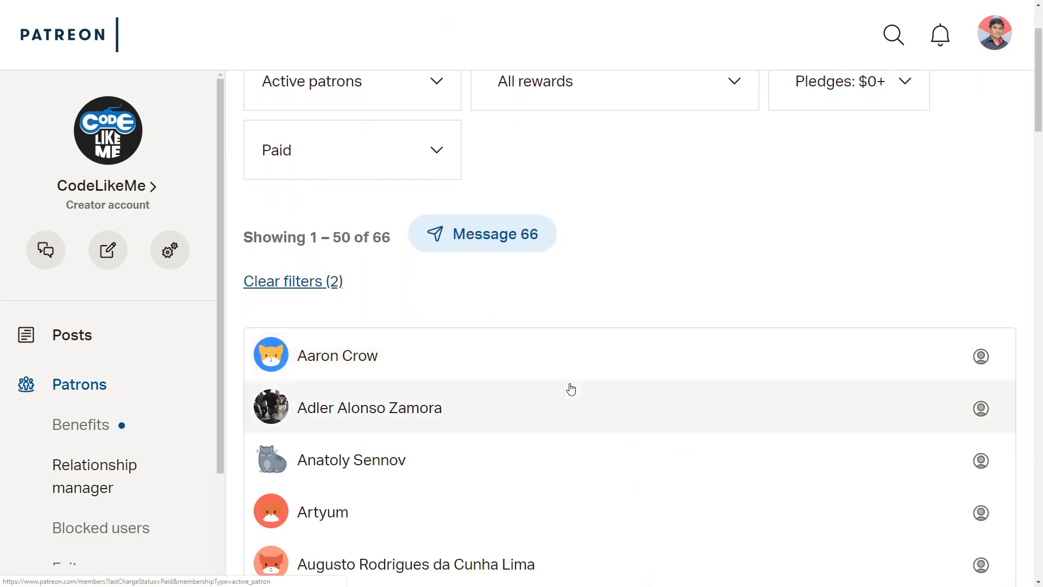
pyautogui.scroll(-3)
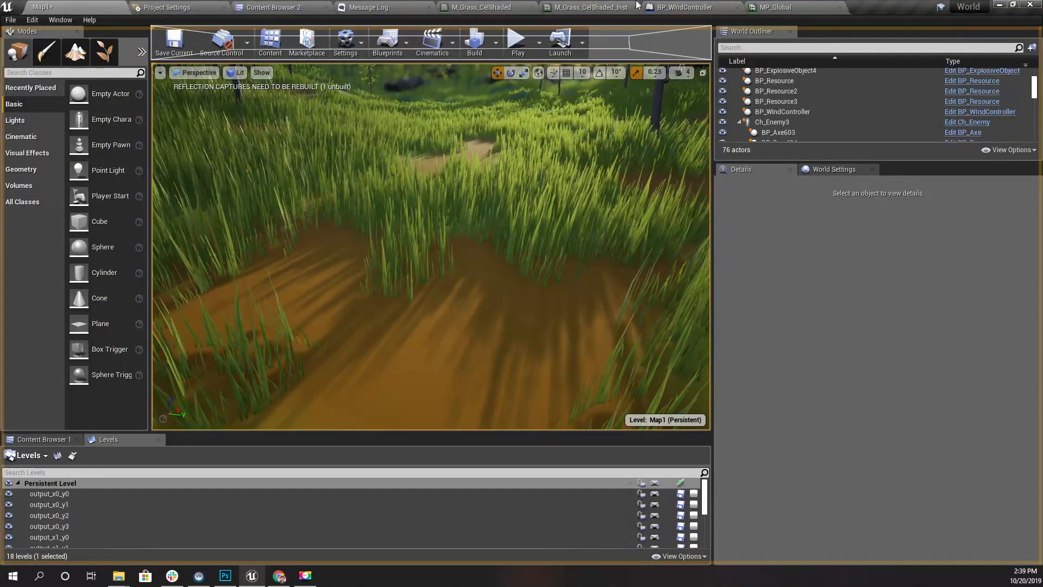
# - Import the toon ground texture files into /Game/Textures from the second Content Browser
pyautogui.click(794, 107)
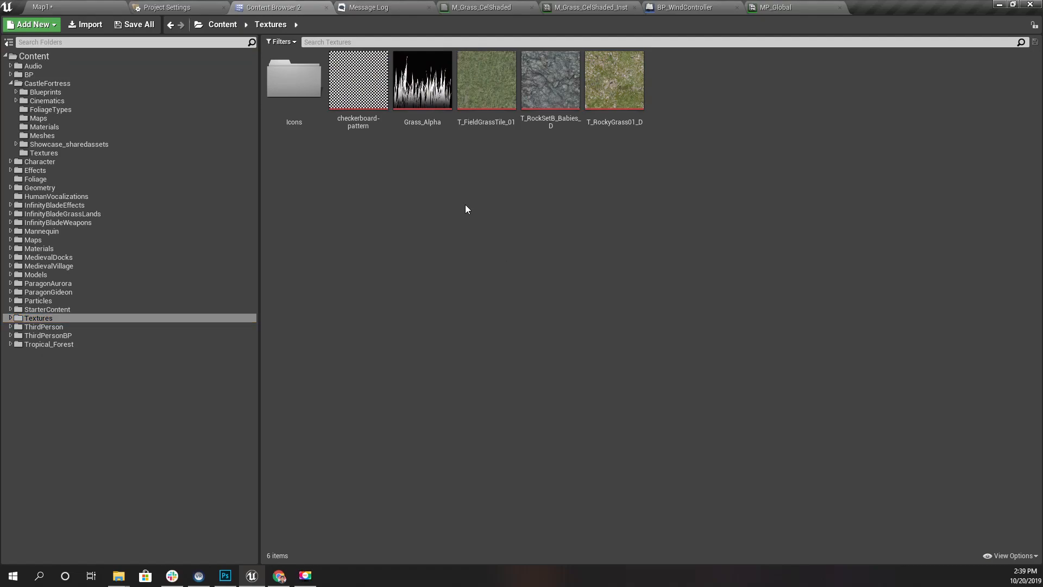
pyautogui.rightClick(466, 209)
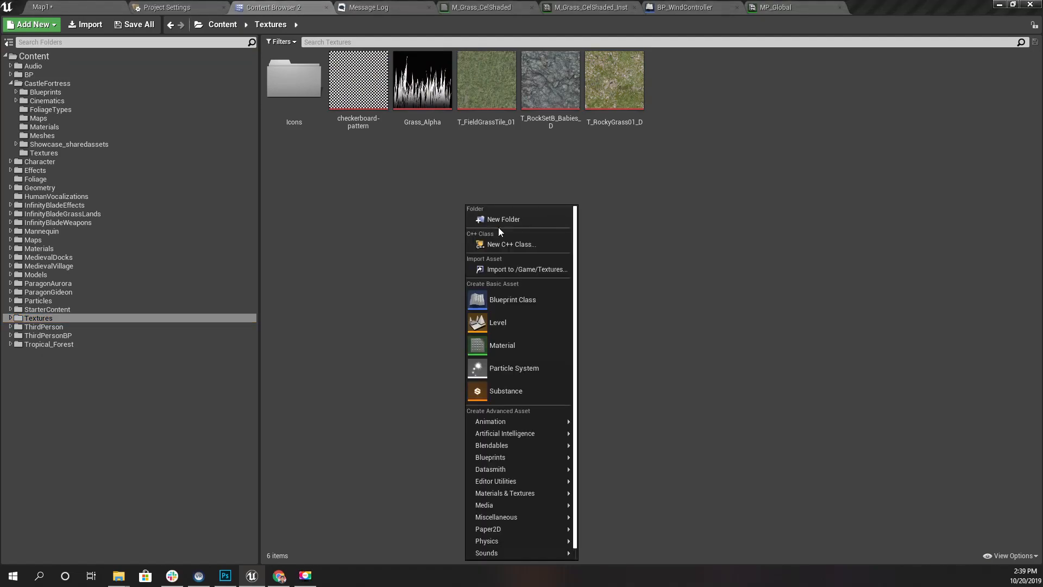
pyautogui.click(503, 219)
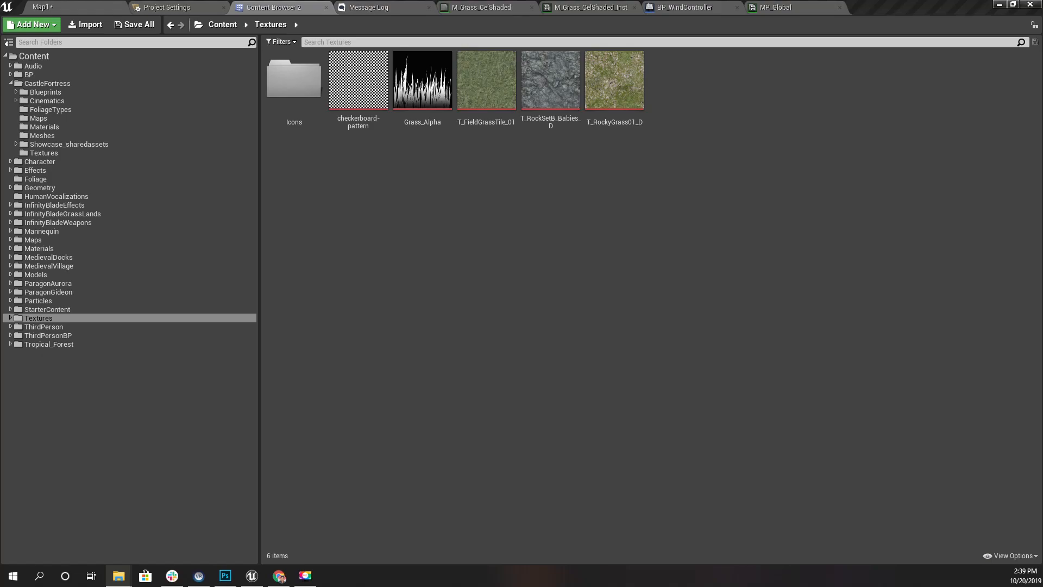
pyautogui.click(88, 24)
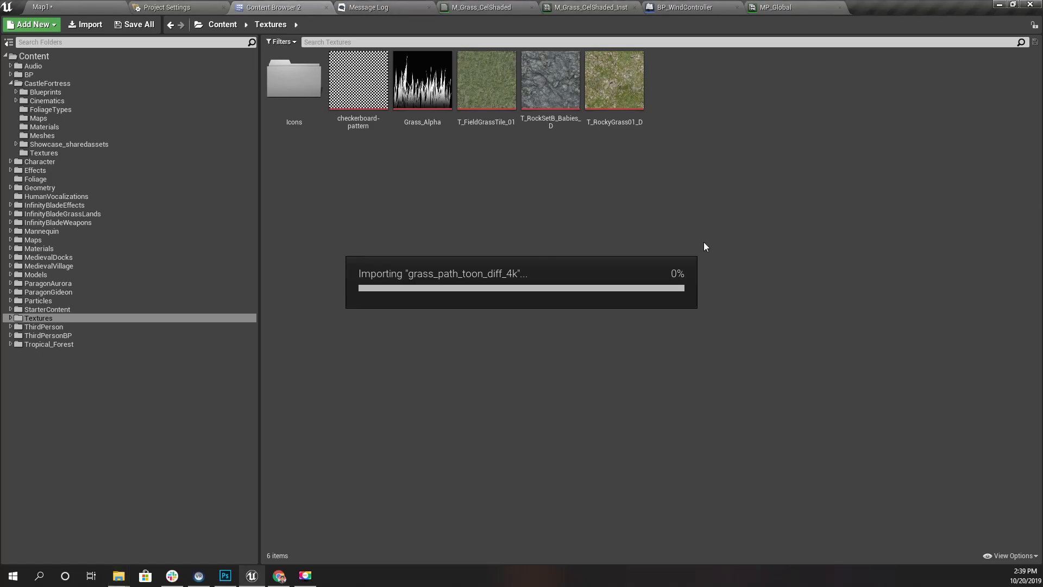
pyautogui.moveTo(344, 459)
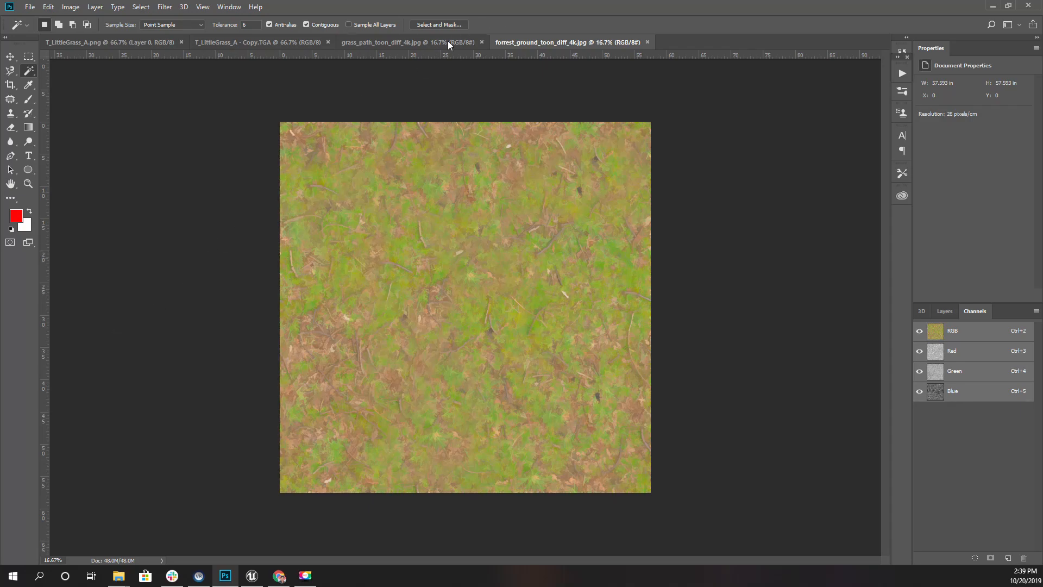
# - Compare the grass_path and forrest_ground toon textures, zooming in on grass_path
pyautogui.click(383, 42)
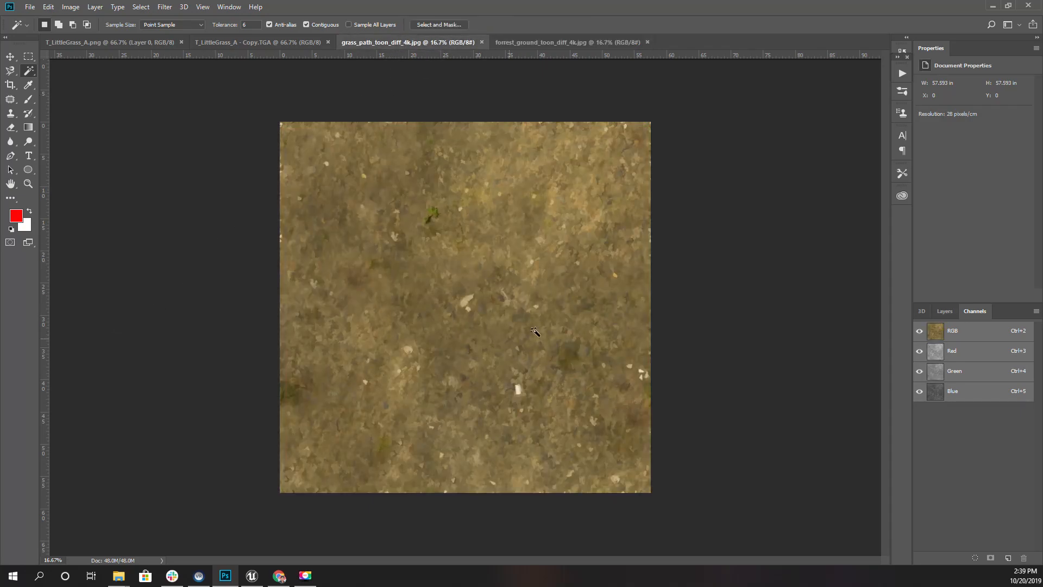
pyautogui.moveTo(459, 269)
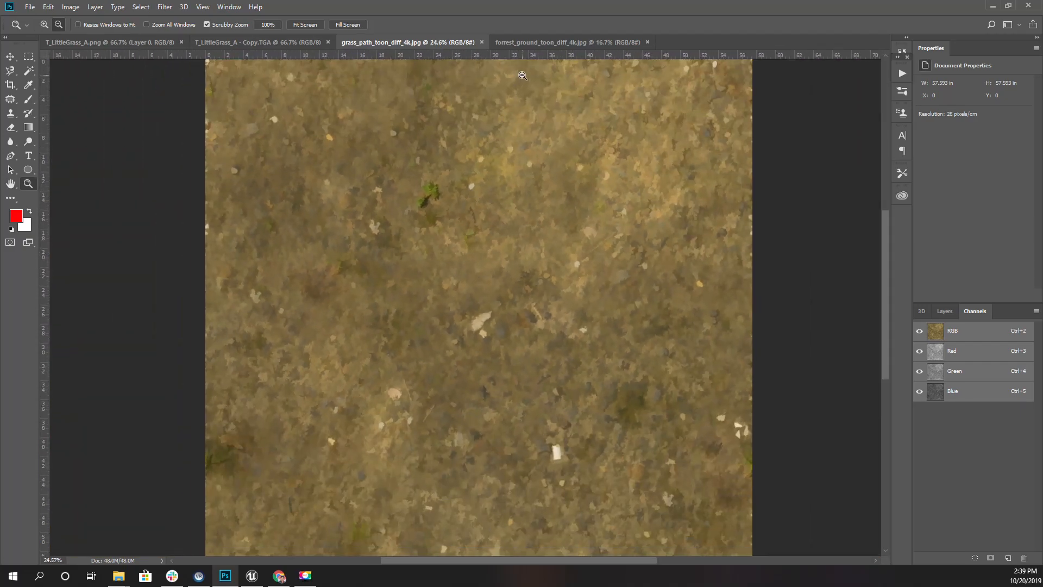
pyautogui.click(566, 42)
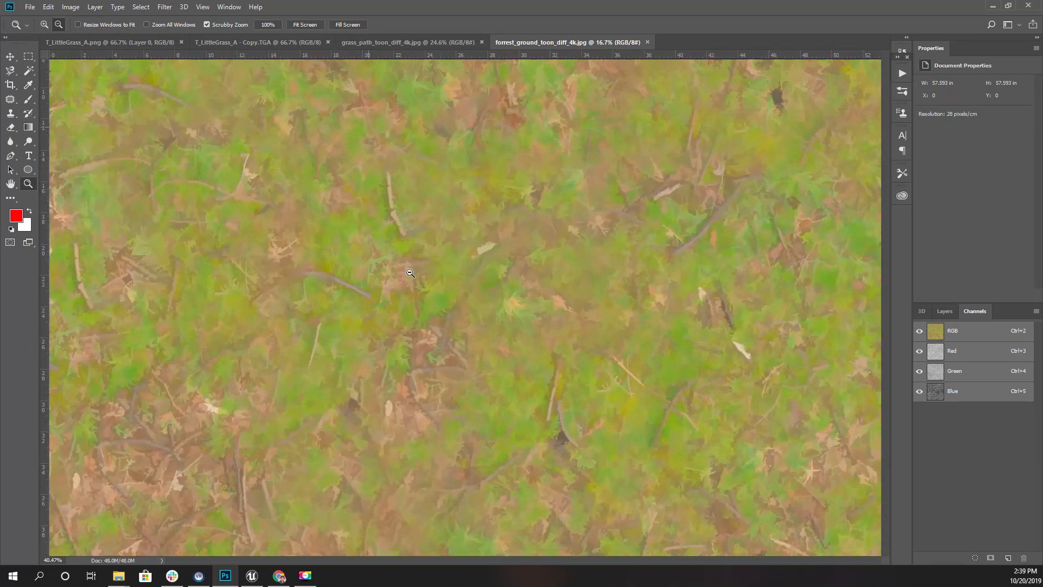
pyautogui.click(379, 42)
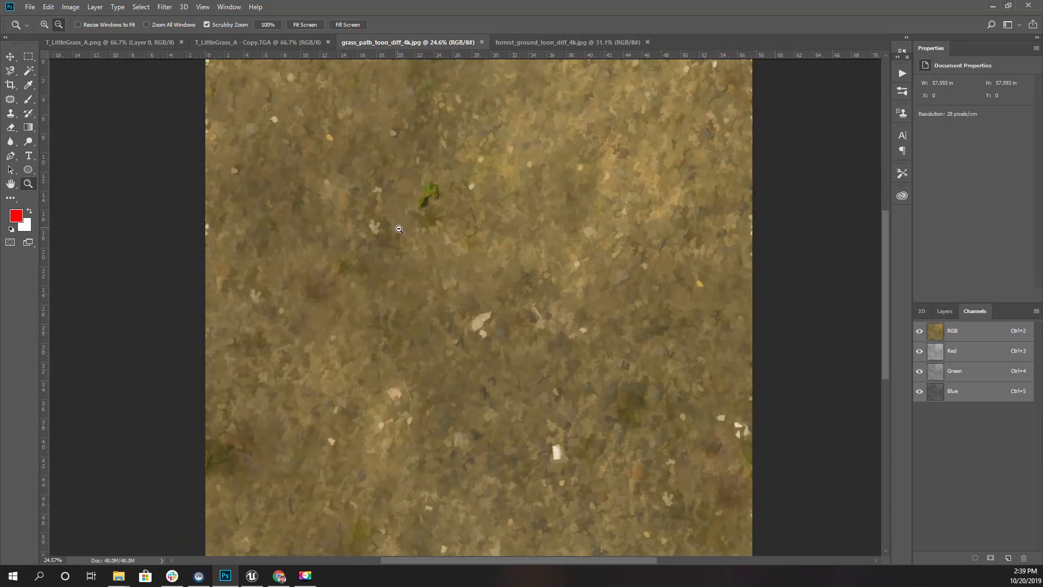
pyautogui.click(546, 42)
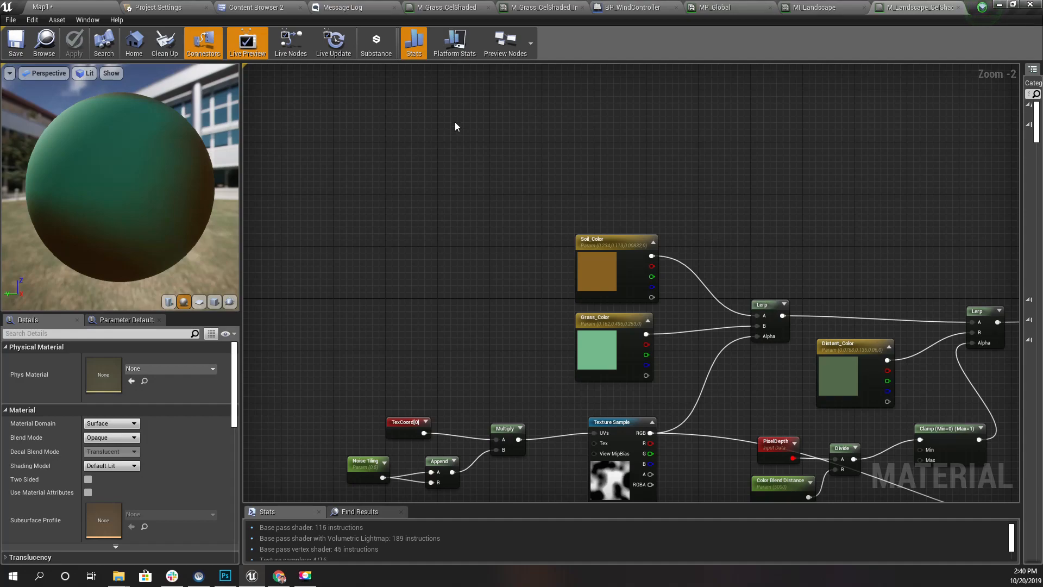
# - Place Texture Sample nodes for the forest ground and grass path textures in M_Landscape_CelShaded
pyautogui.click(256, 7)
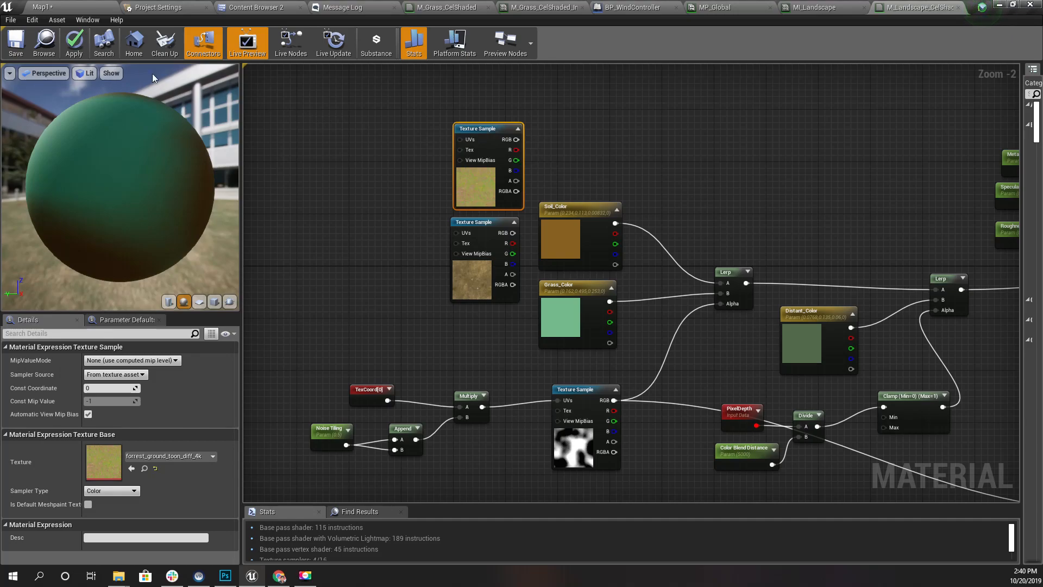
pyautogui.click(256, 7)
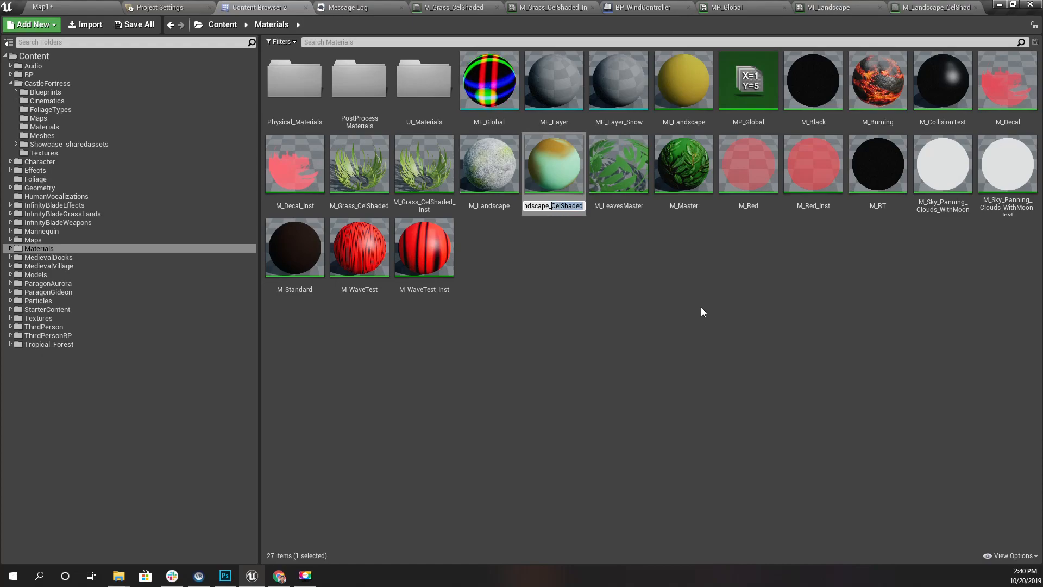
# - Rename the material to M_Landscape_Stylized and open it in the material editor
pyautogui.write('M_Landscape_Style')
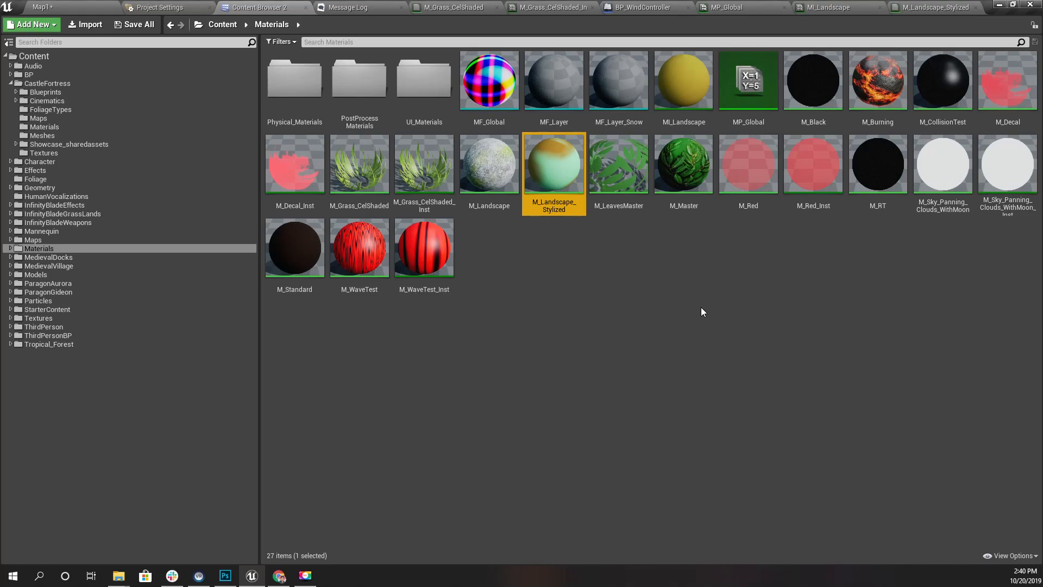
pyautogui.doubleClick(554, 164)
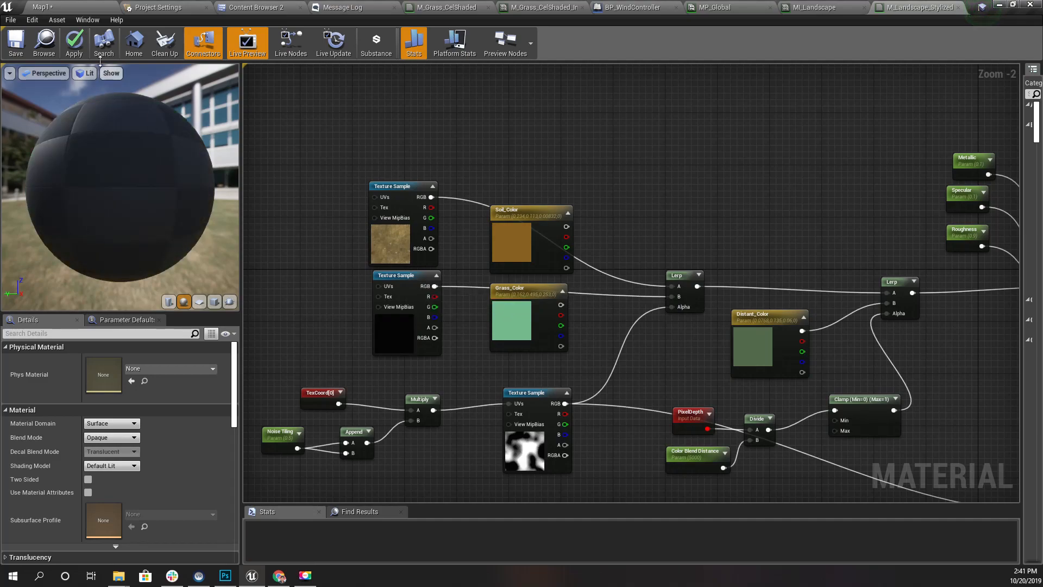
# - Apply the stylized material and clear the landscape proxy selection to view the level
pyautogui.click(74, 44)
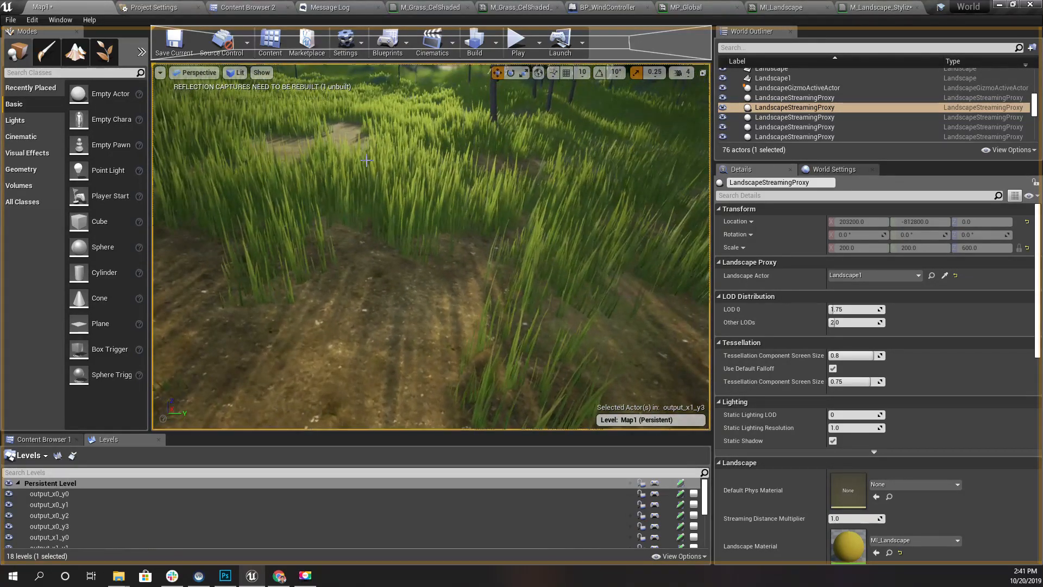
pyautogui.press('F11')
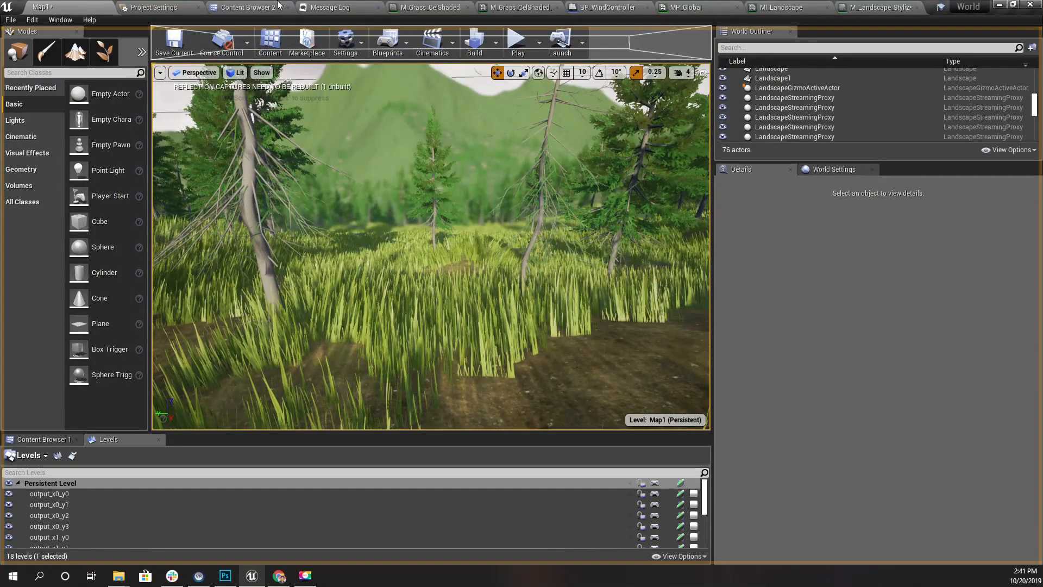
# - Change the Grass Varieties entry in the grass type asset
pyautogui.click(247, 8)
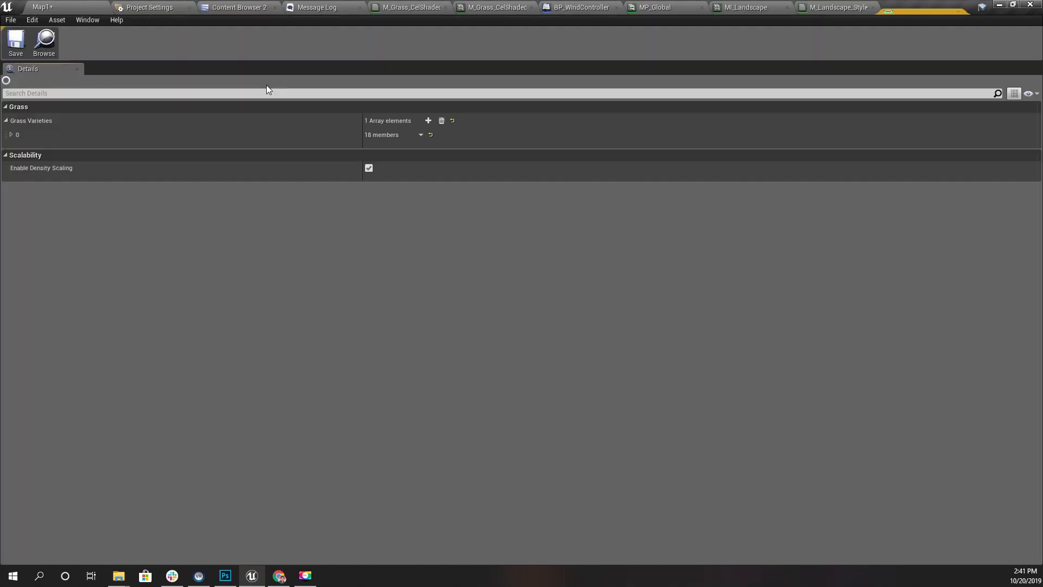
pyautogui.click(12, 134)
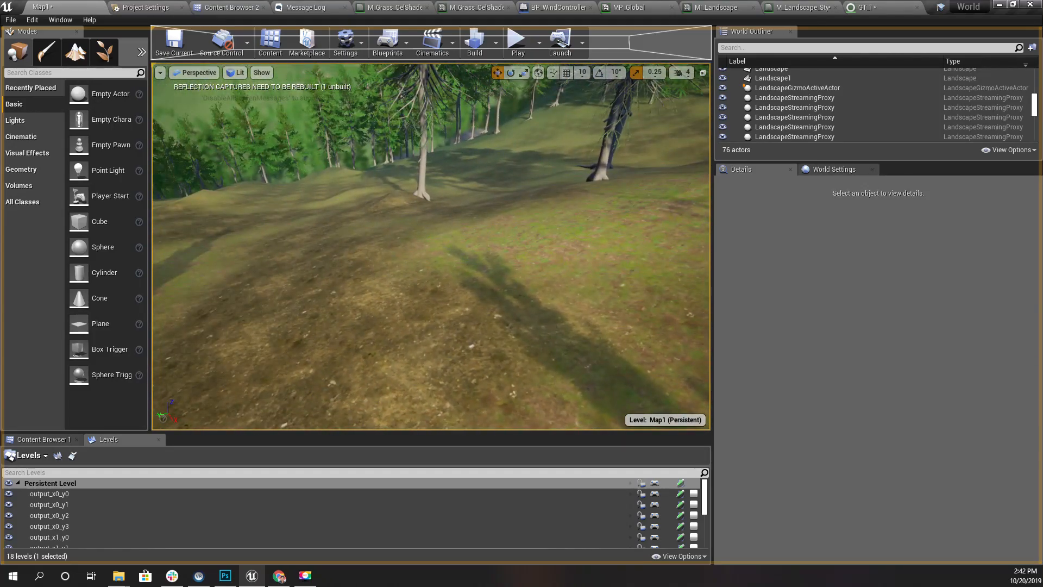
# - Place copied tiling nodes beside the ground textures and rename the parameter Texture Tiling
pyautogui.click(628, 7)
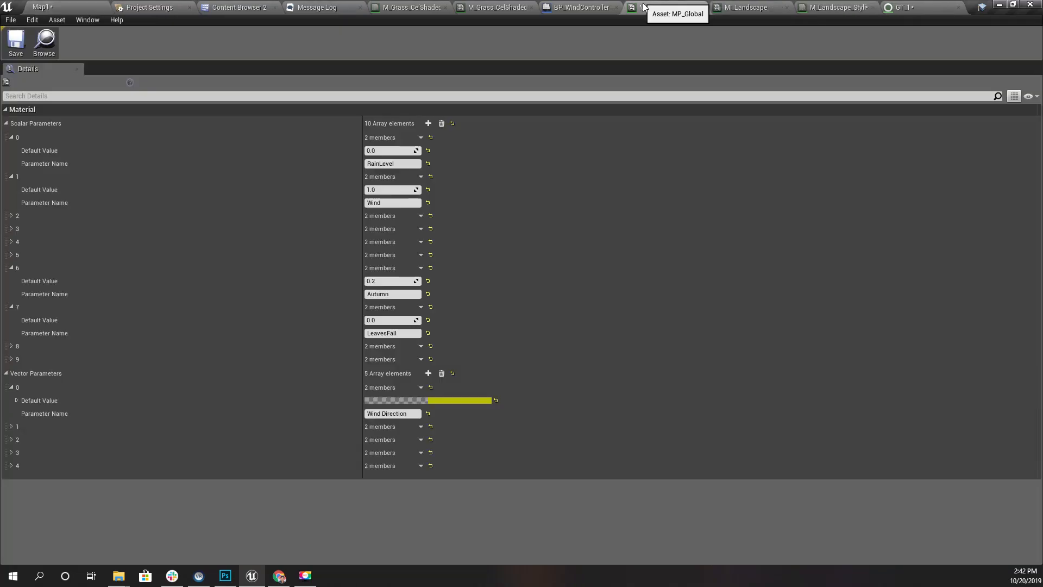
pyautogui.click(659, 7)
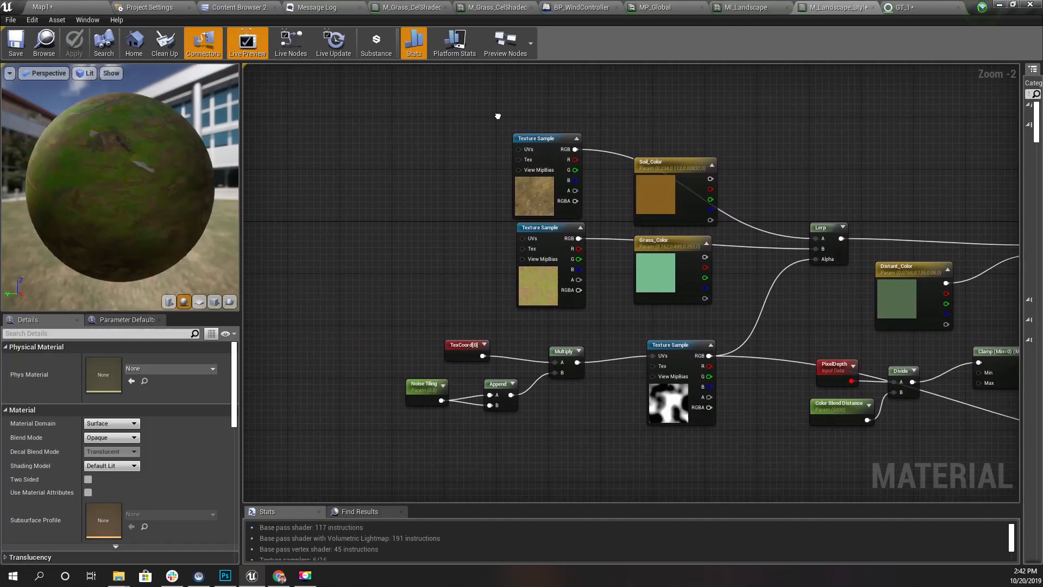
pyautogui.moveTo(392, 326); pyautogui.dragTo(566, 409)
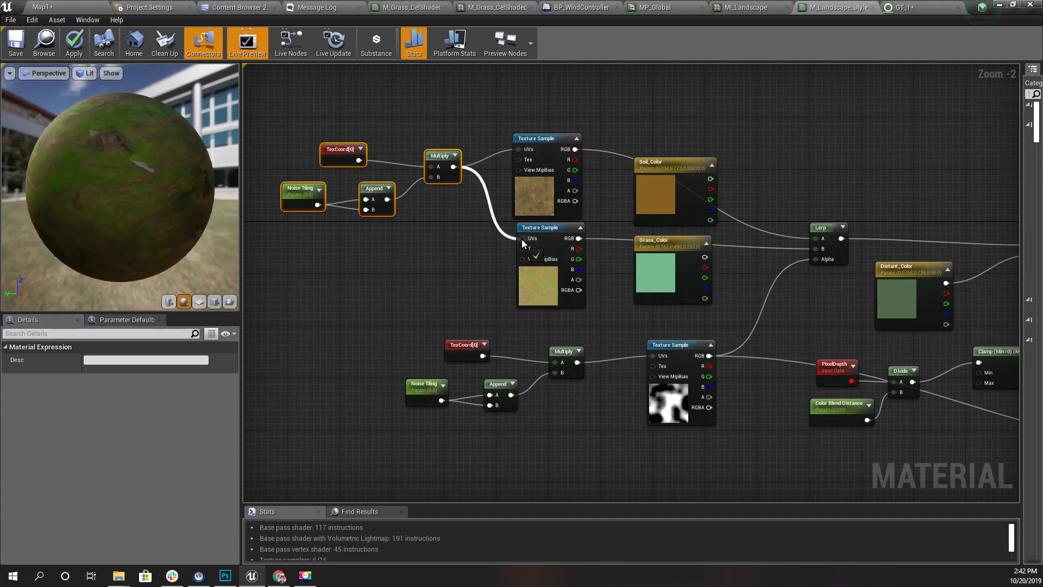
pyautogui.click(302, 193)
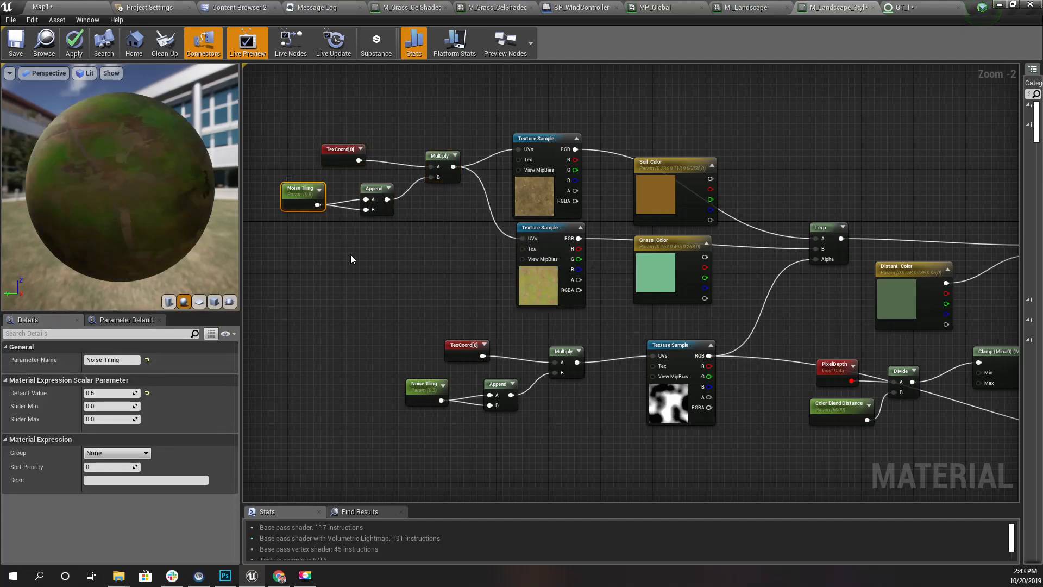
pyautogui.moveTo(112, 359)
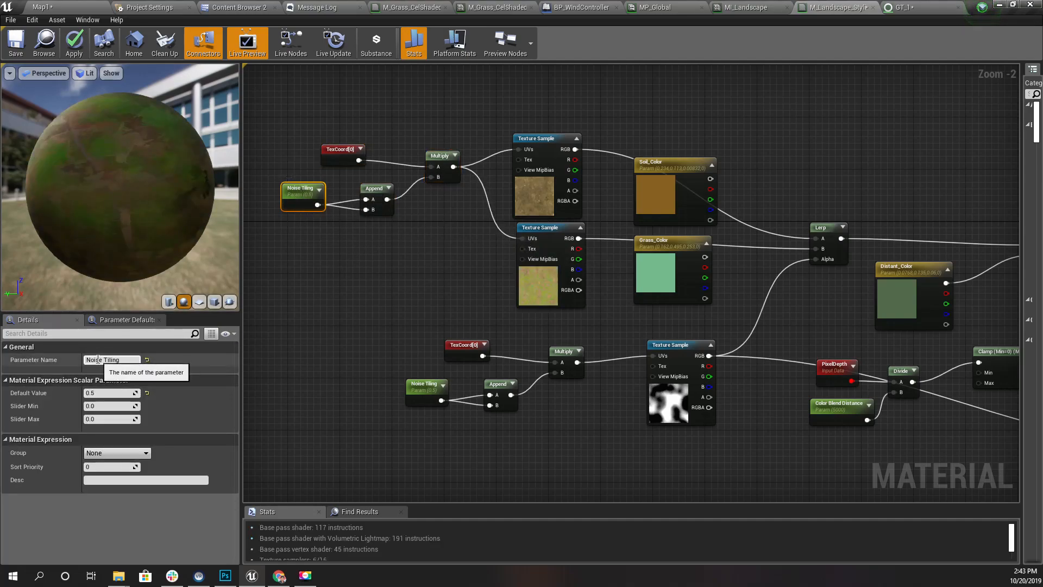
pyautogui.click(112, 359)
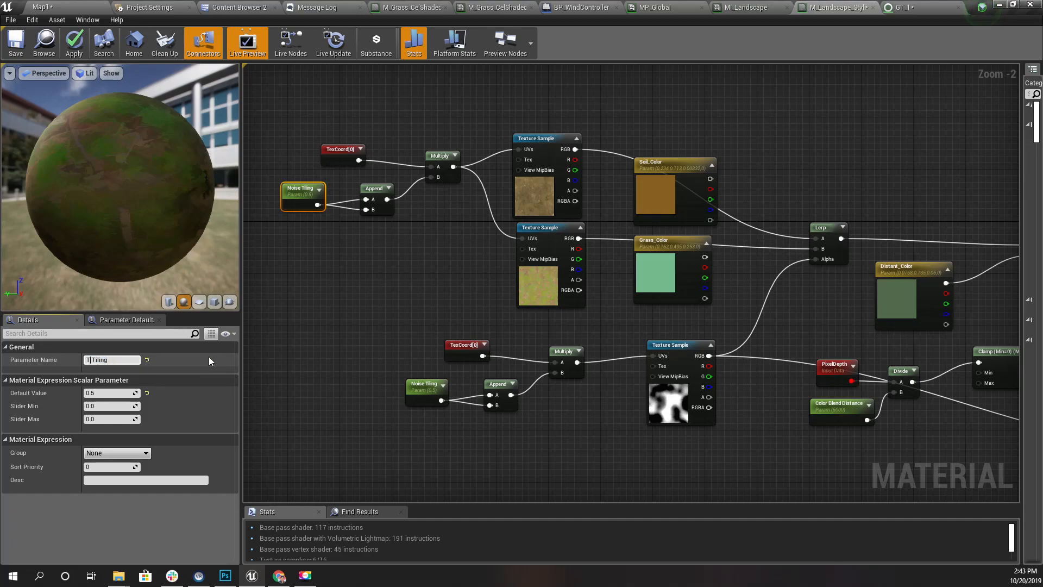
pyautogui.write('Texture')
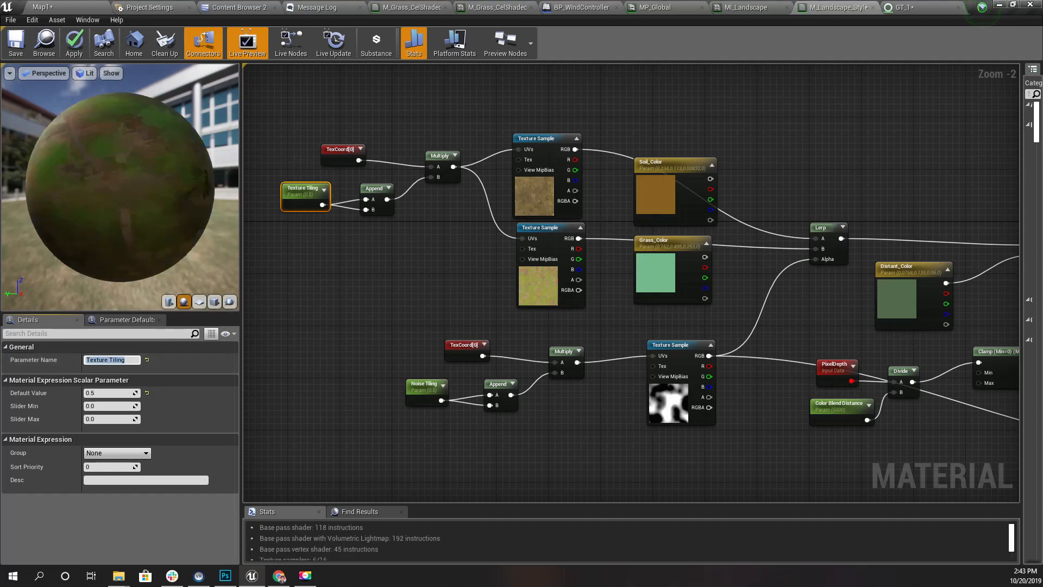
pyautogui.click(74, 42)
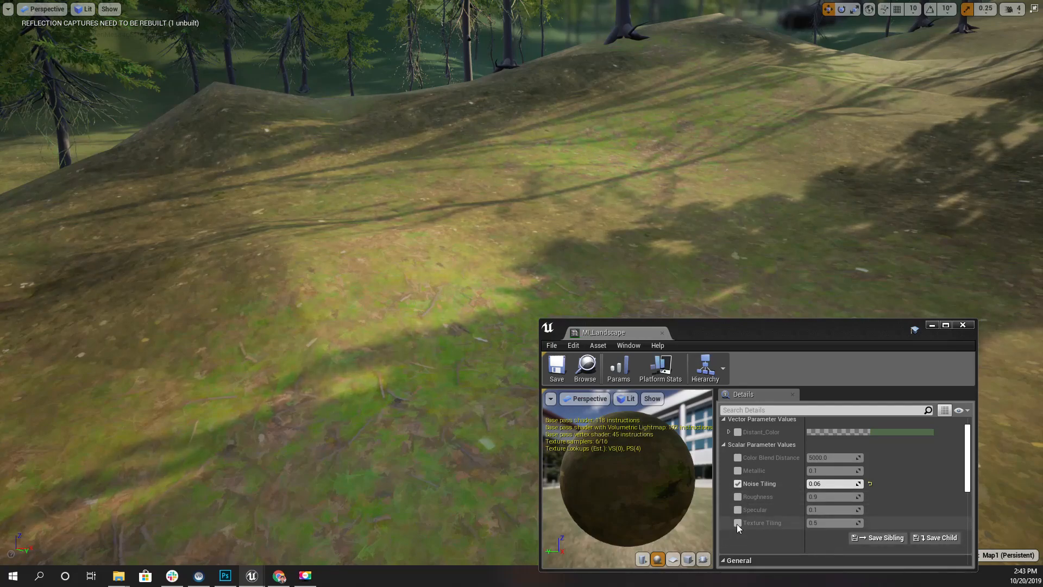
# - Override Texture Tiling in the material instance, trying 0.01, .05 and 1.0
pyautogui.click(737, 523)
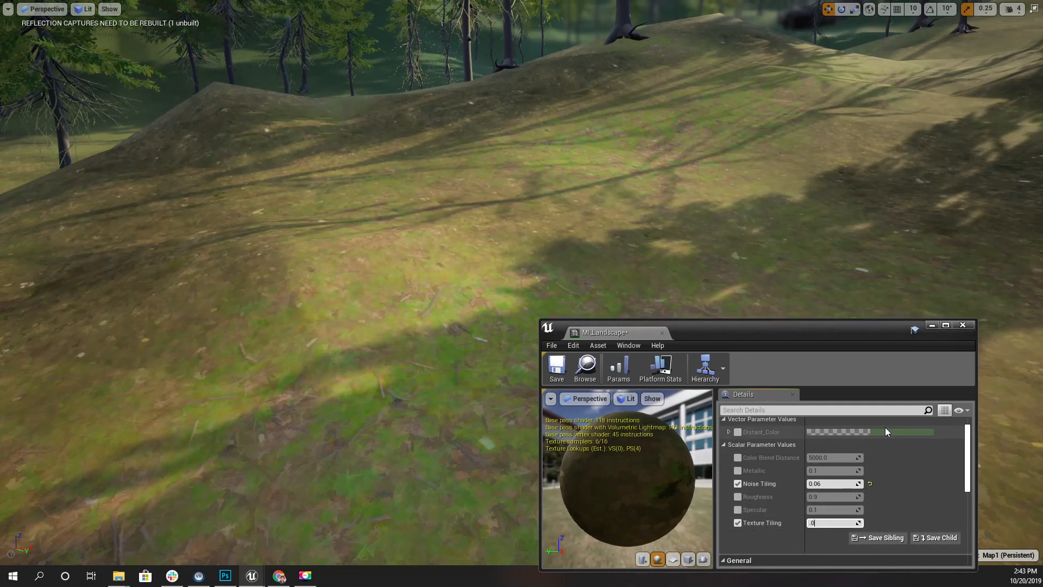
pyautogui.write('0.01')
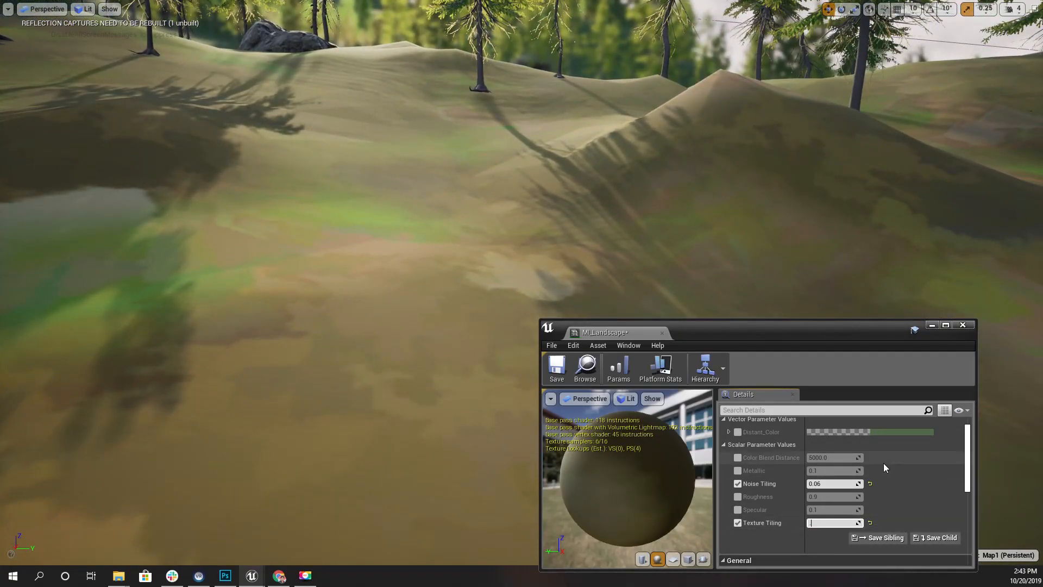
pyautogui.write('.05')
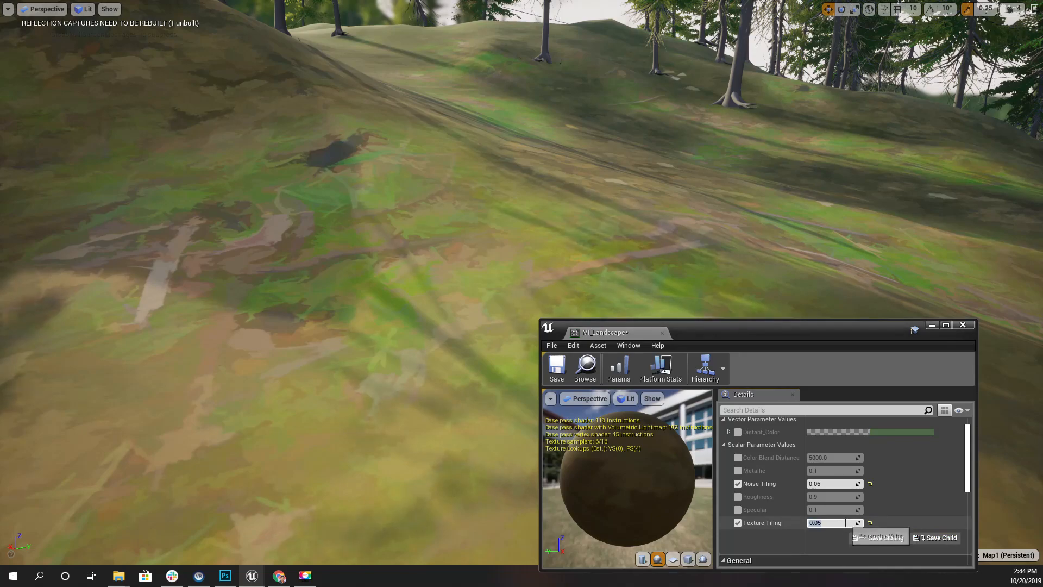
pyautogui.write('1.0')
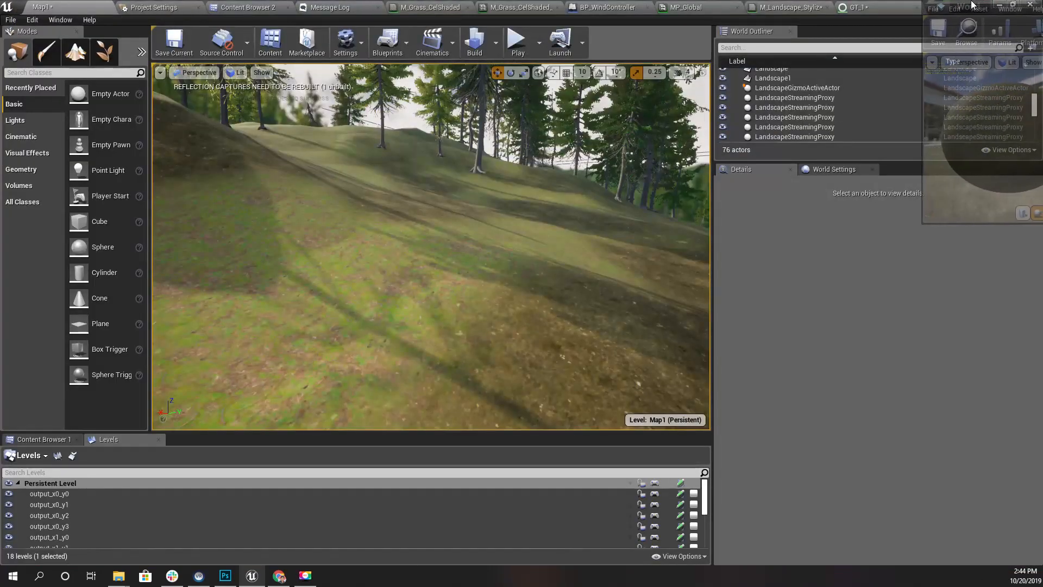
# - Convert the upper texture sample into a parameter, initially naming it Grass
pyautogui.click(918, 7)
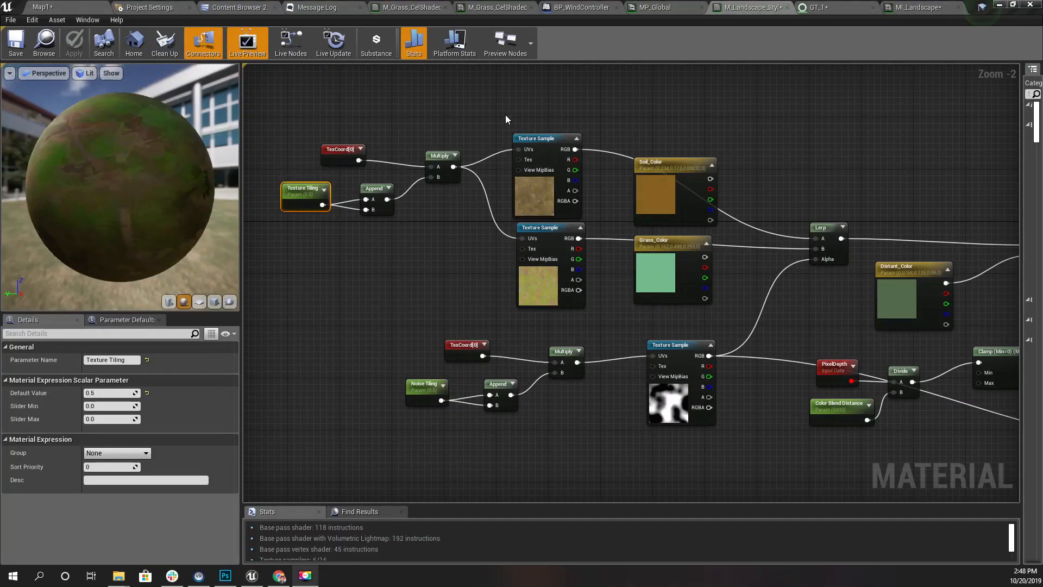
pyautogui.click(546, 138)
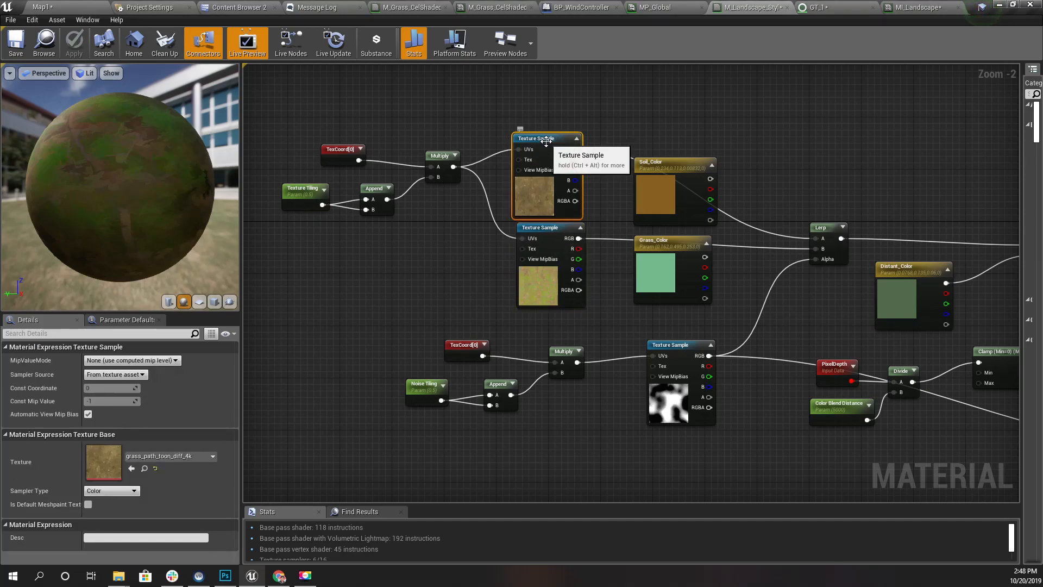
pyautogui.rightClick(545, 138)
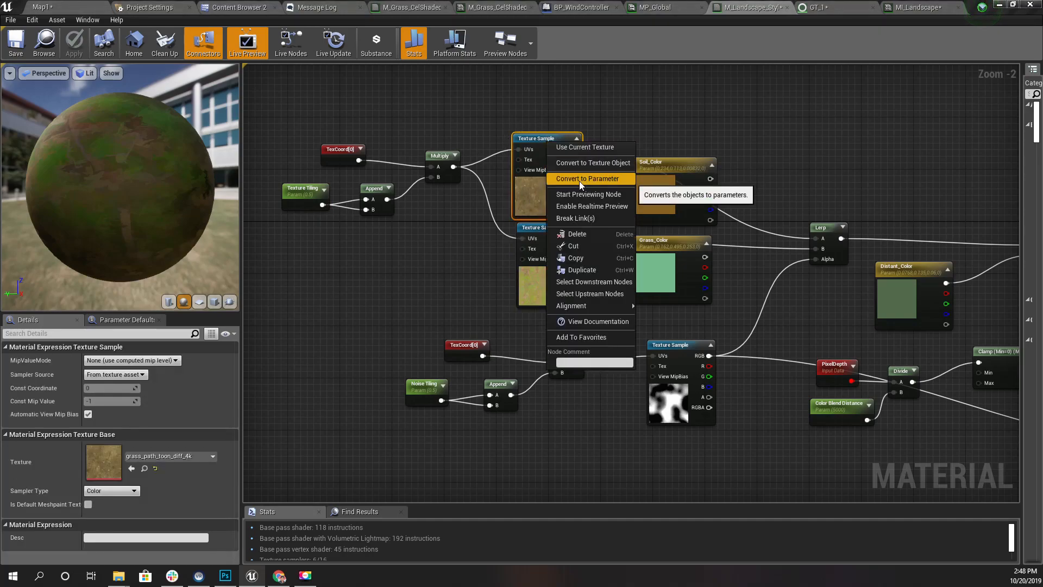
pyautogui.click(587, 178)
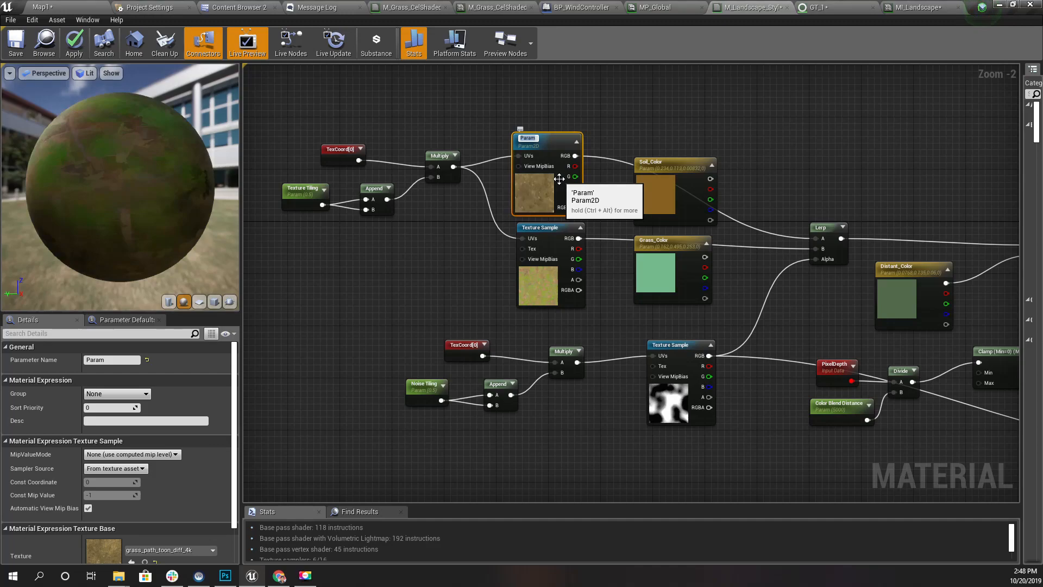
pyautogui.write('Grass Texture')
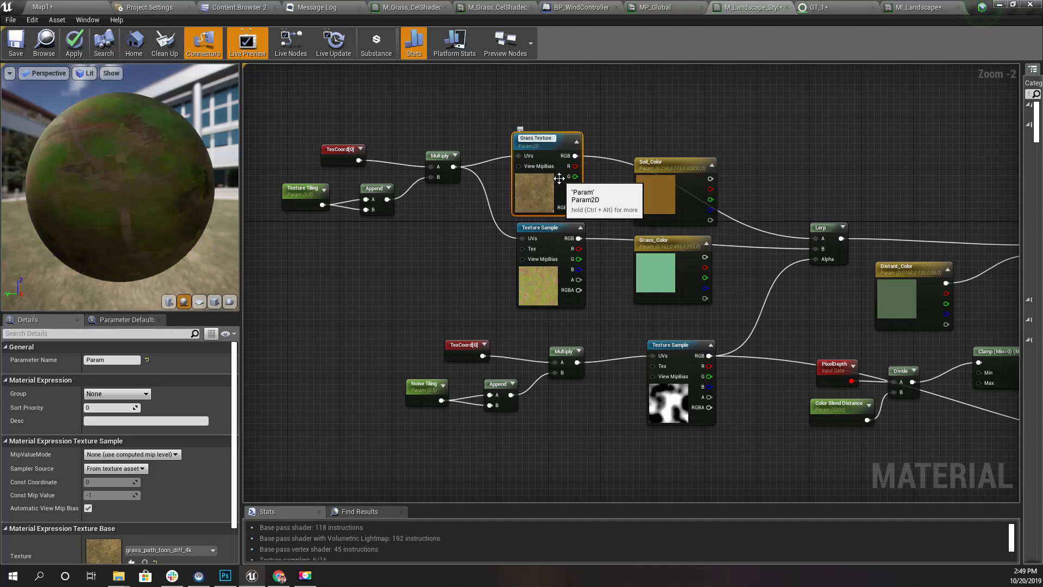
# - Convert the lower texture sample into a parameter named Green Texture
pyautogui.click(551, 227)
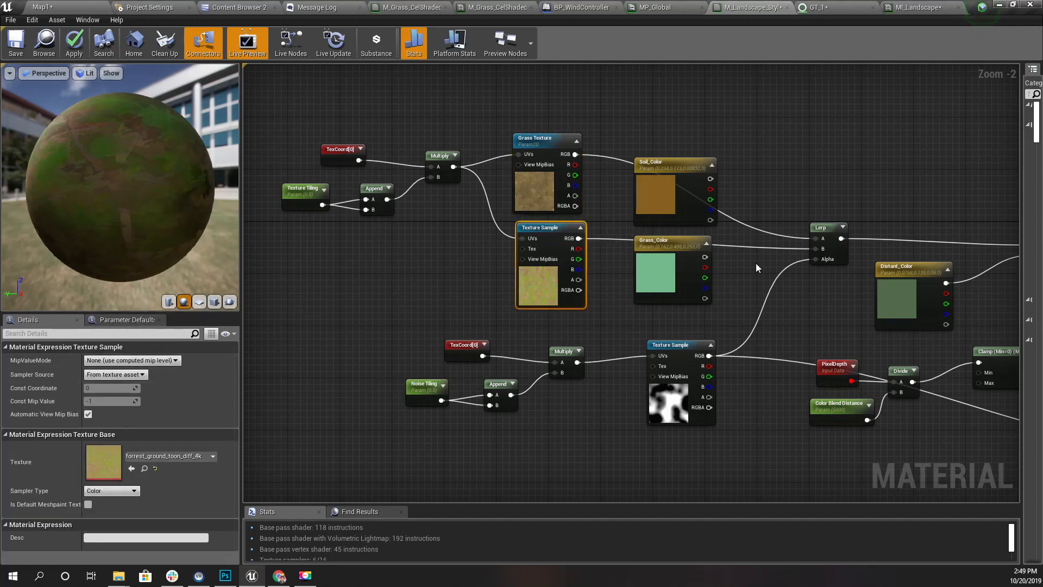
pyautogui.rightClick(551, 238)
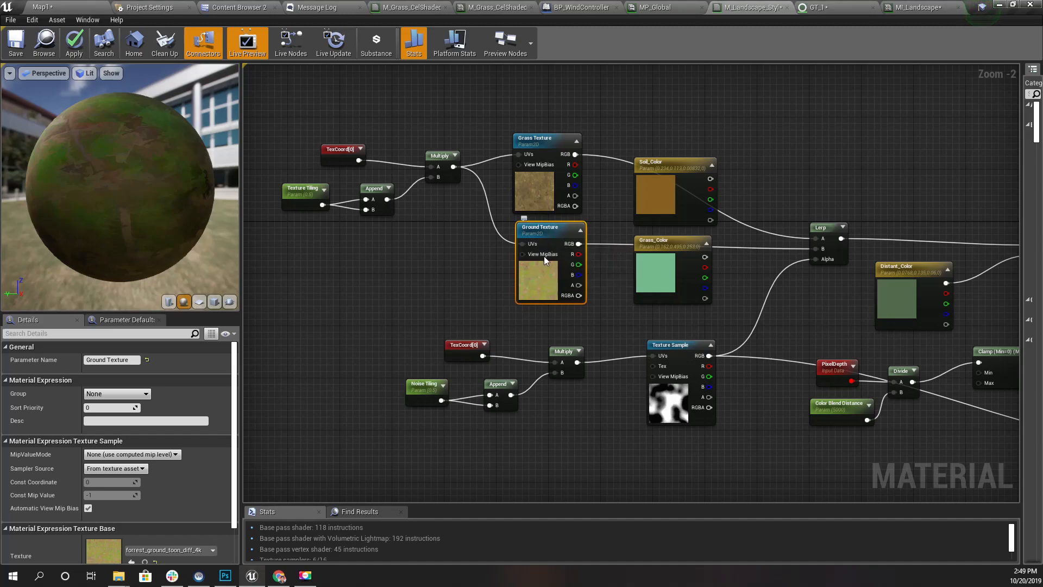
pyautogui.moveTo(534, 279)
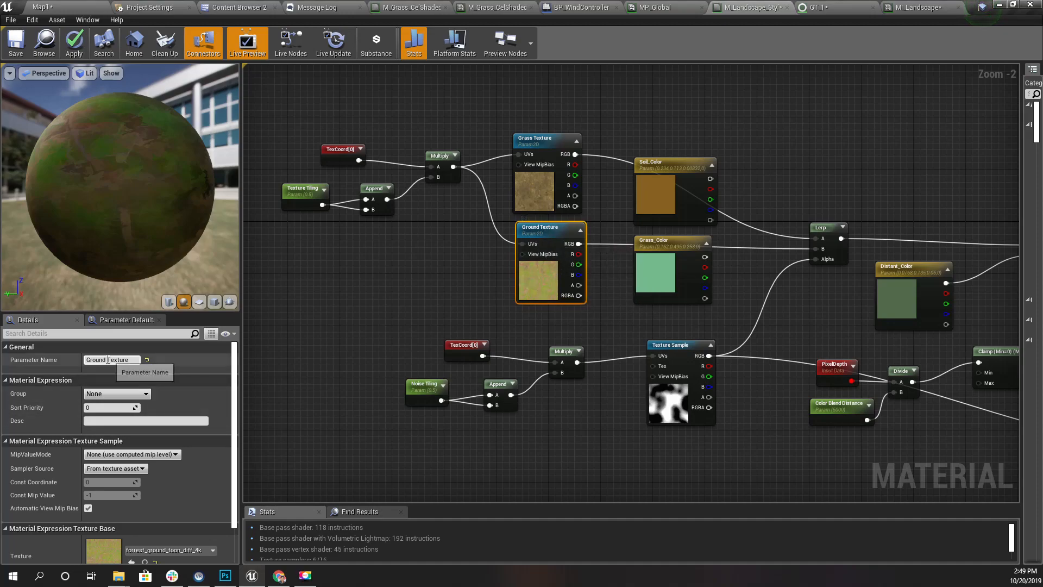
pyautogui.write('Grass Texture')
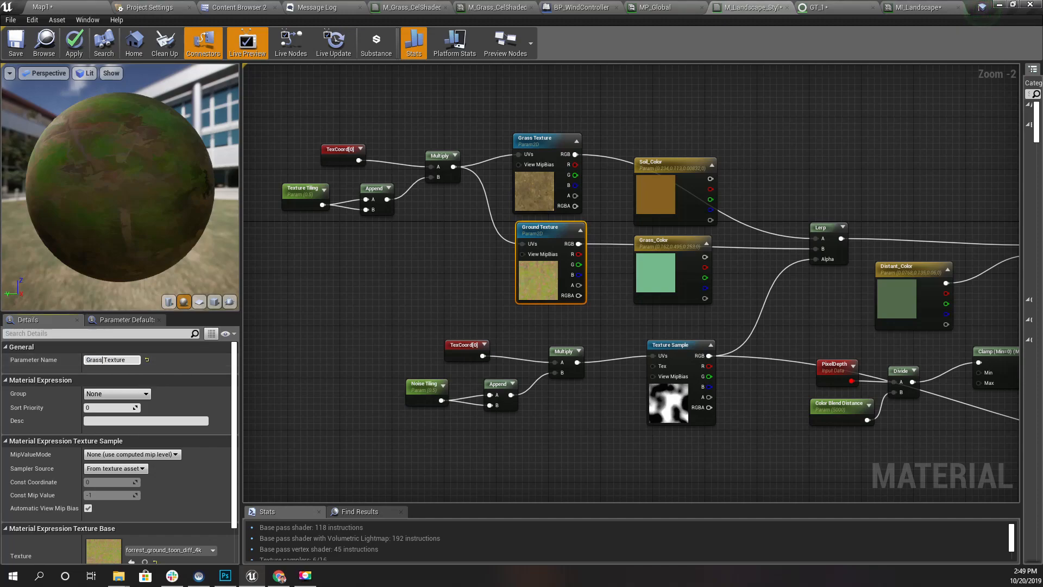
pyautogui.write('Grennt Texture')
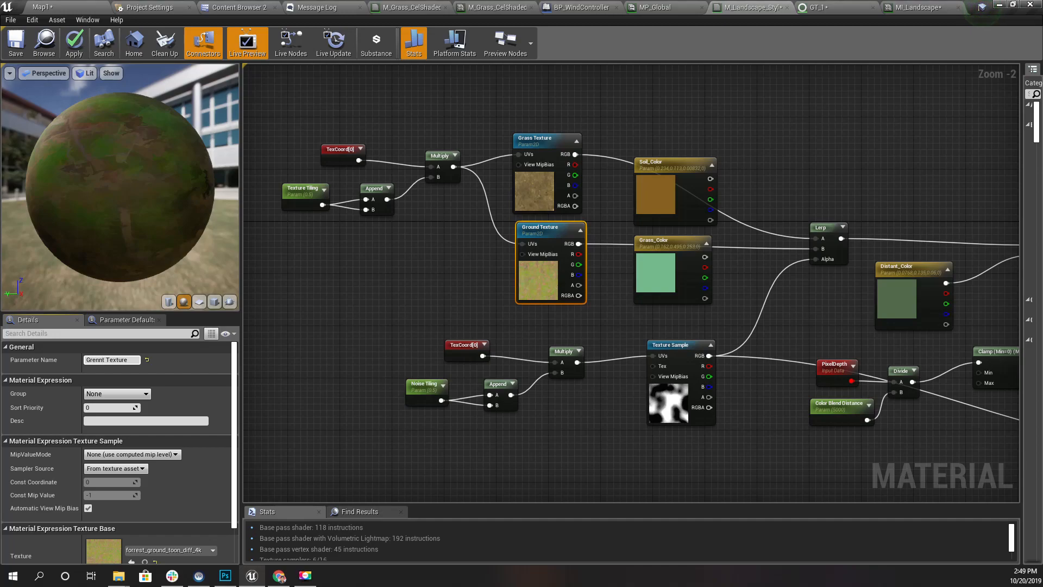
pyautogui.write('Green Texture')
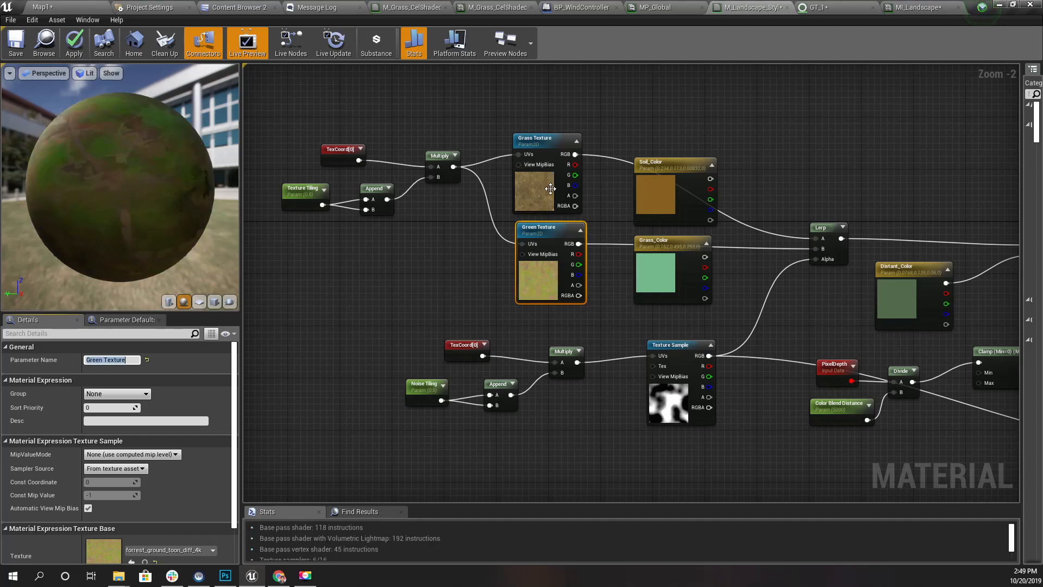
pyautogui.click(546, 137)
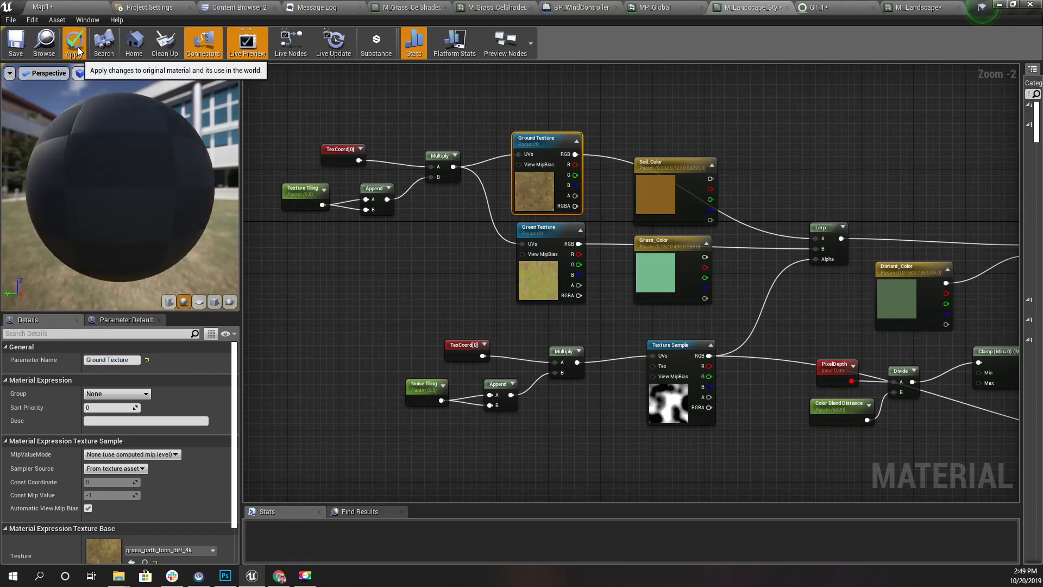
# - Set the Green Texture parameter to forrest_ground_01_diff_1k
pyautogui.click(73, 42)
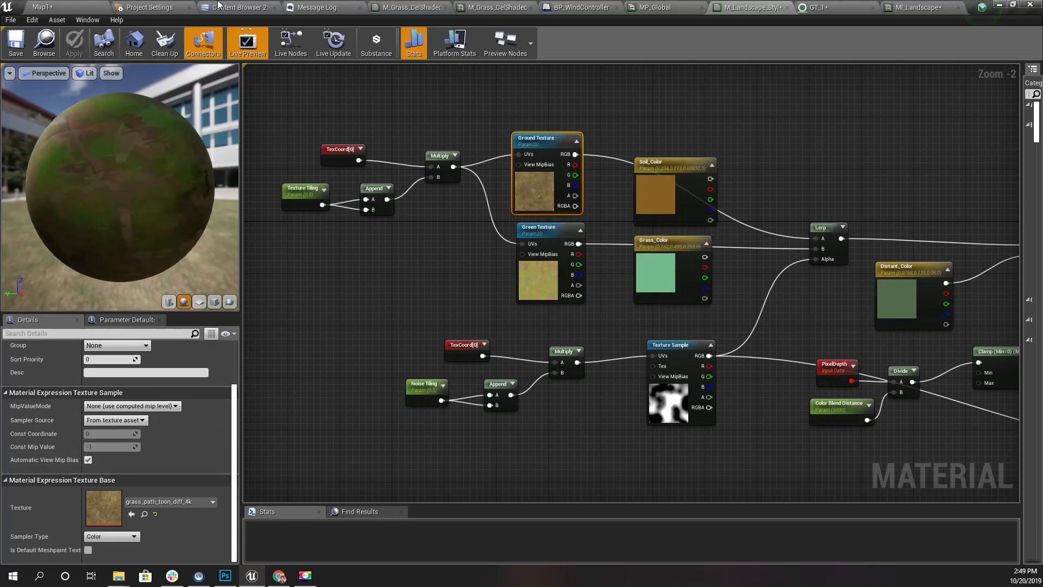
pyautogui.click(240, 7)
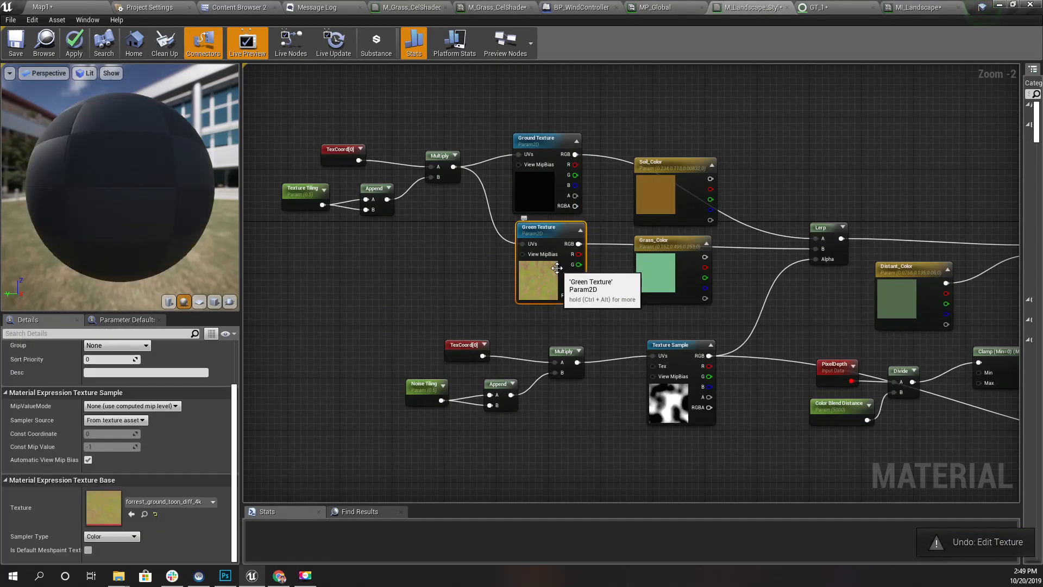
pyautogui.click(238, 7)
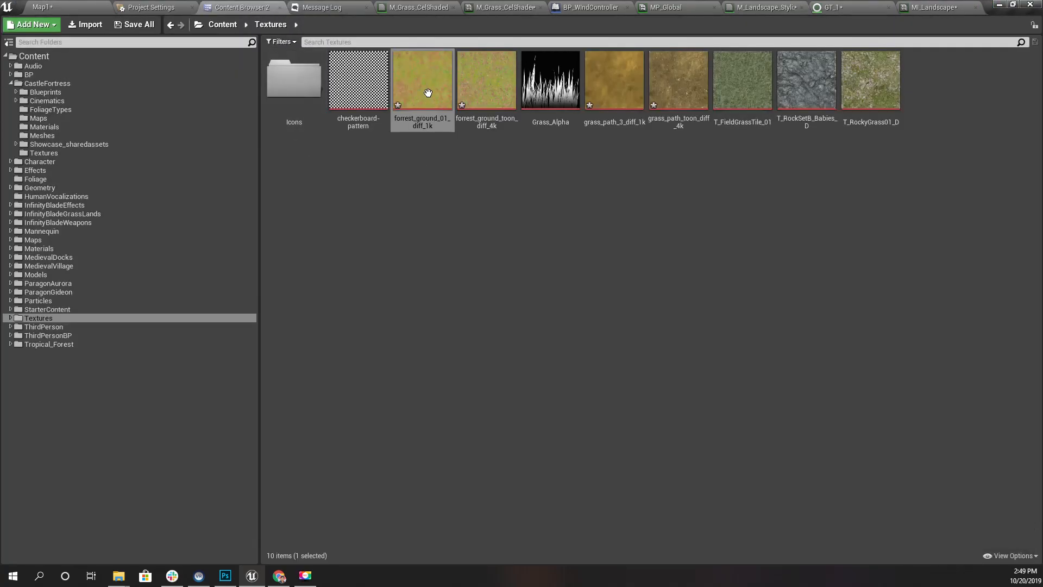
pyautogui.click(422, 80)
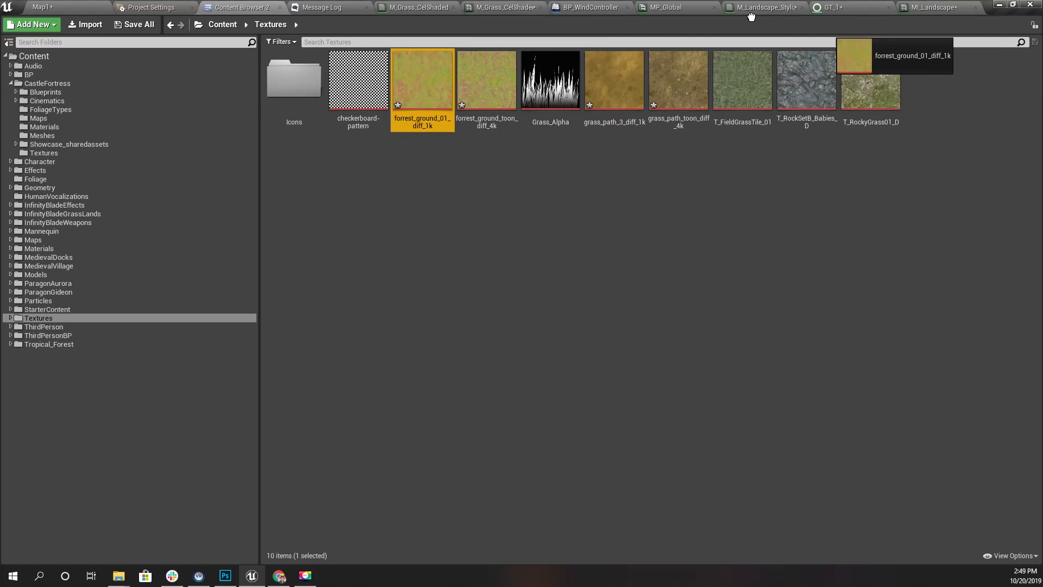
# - Set Ground Texture to grass_path_3_diff_1k and apply the material to the landscape
pyautogui.click(745, 8)
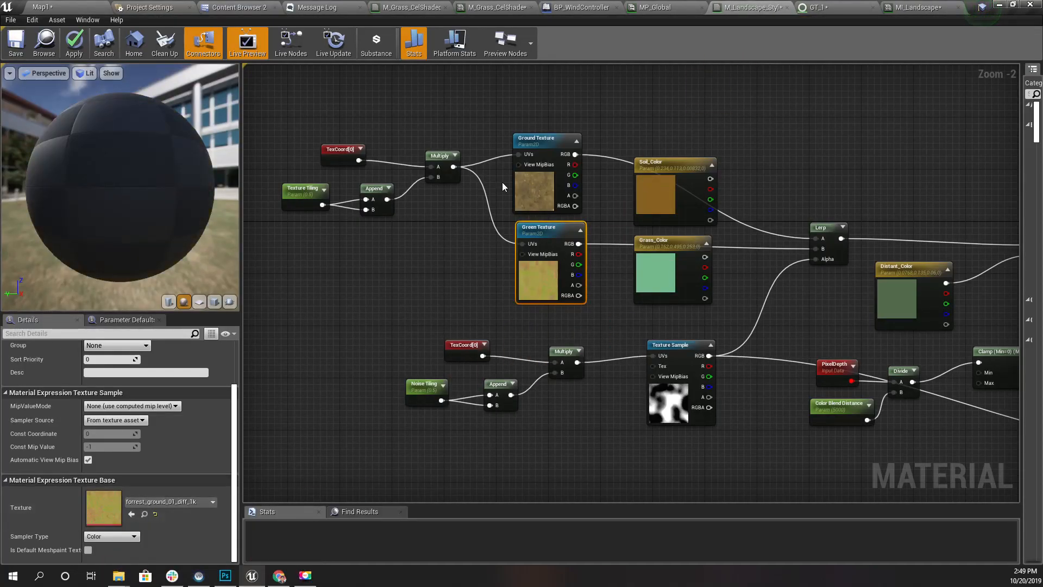
pyautogui.click(41, 7)
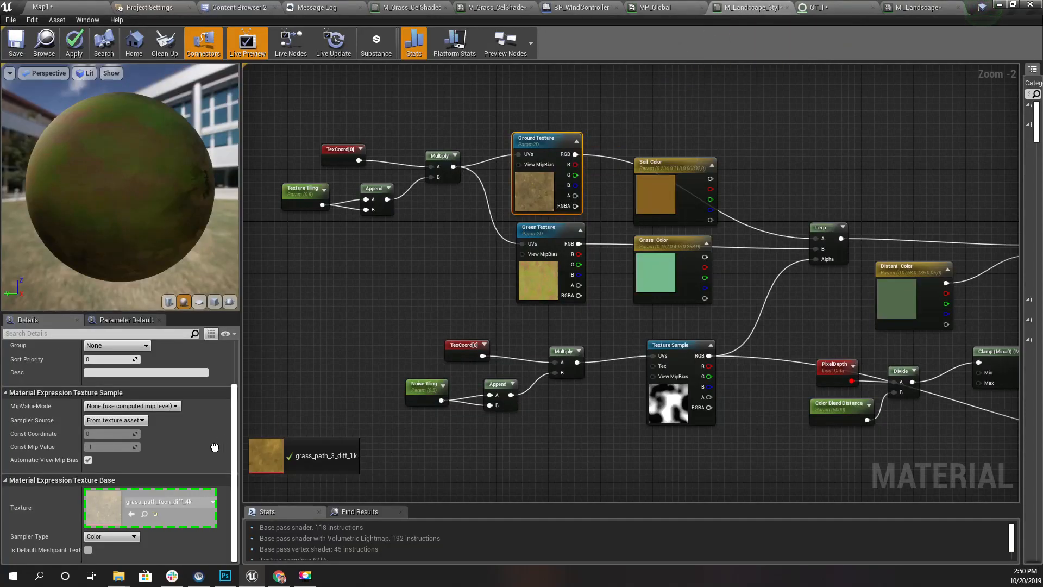
pyautogui.click(74, 42)
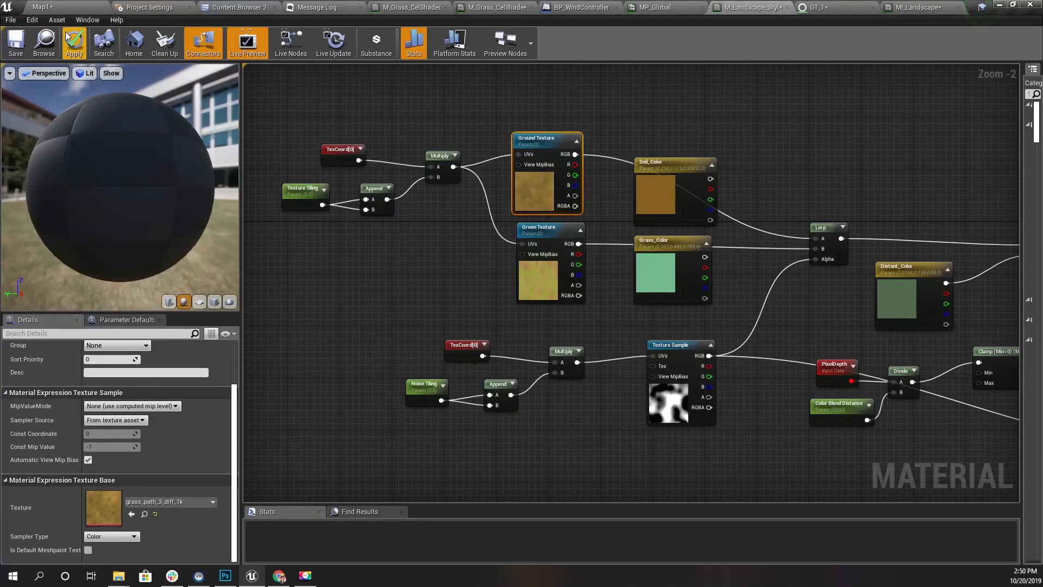
pyautogui.click(73, 41)
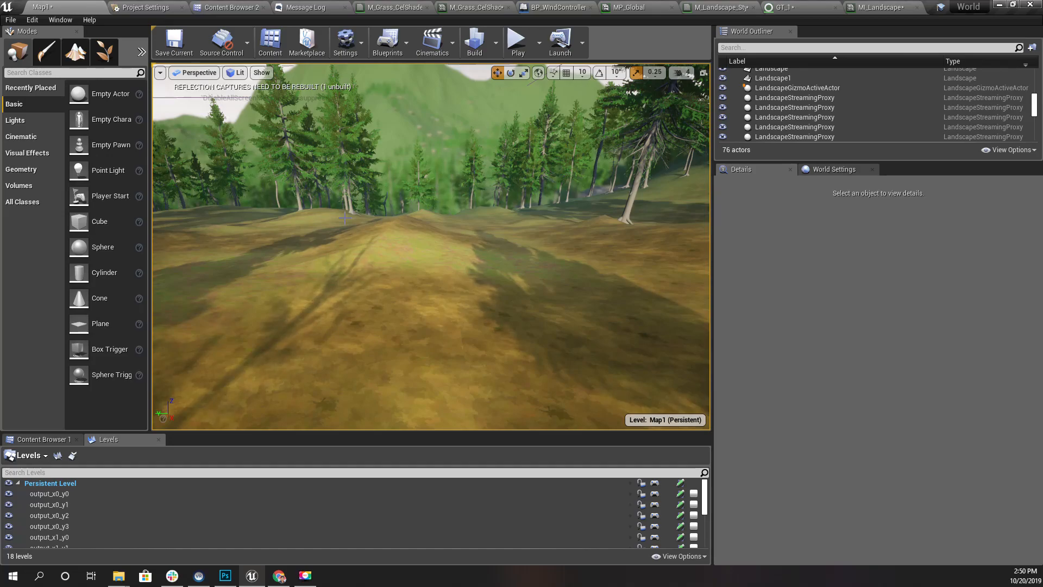
pyautogui.press('F11')
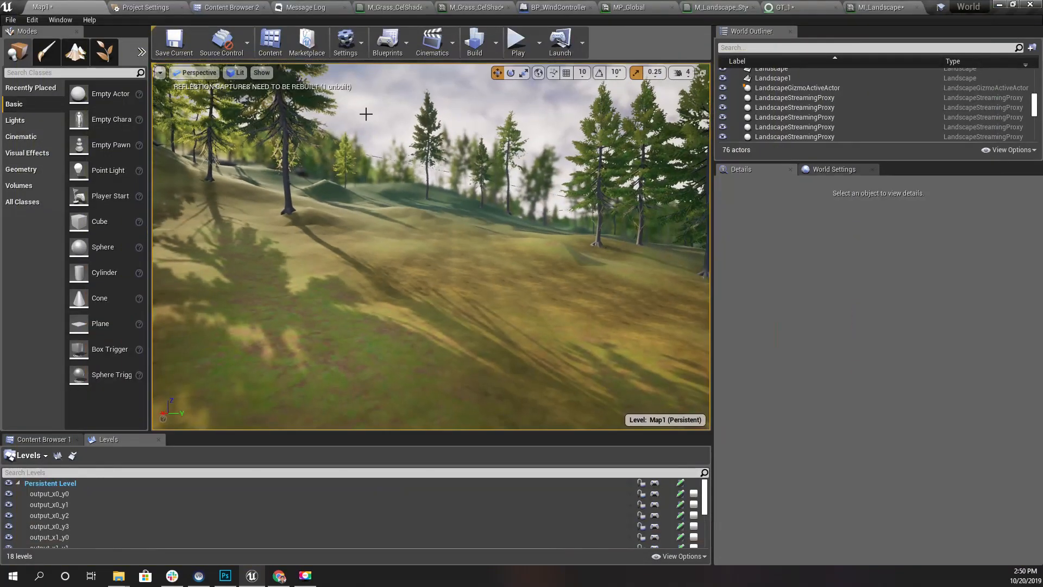
pyautogui.moveTo(392, 7)
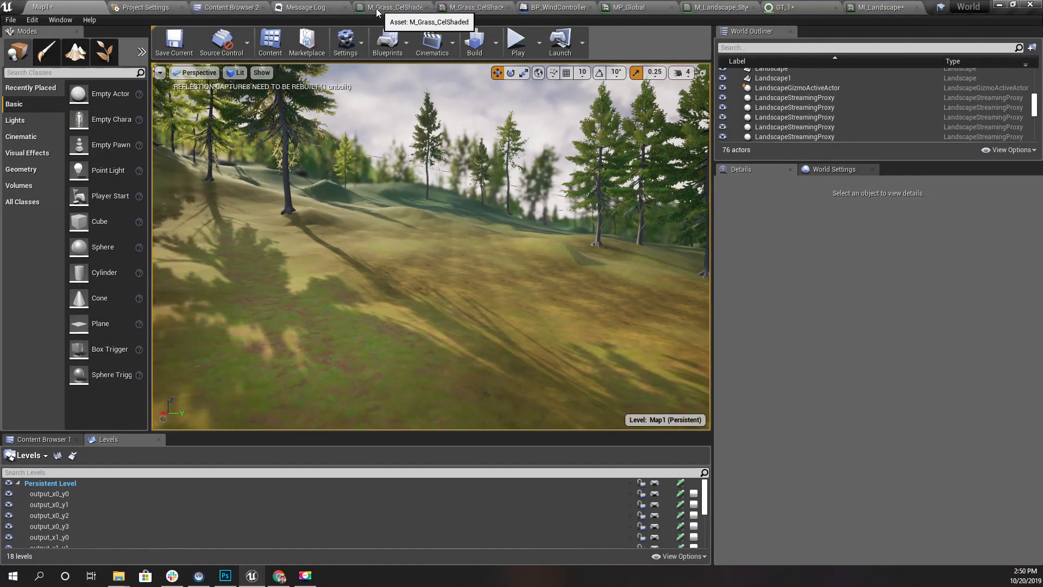
# - Increase Grass Density in the GT_1 grass type, then inspect the thick grass in Map1 fullscreen
pyautogui.click(391, 7)
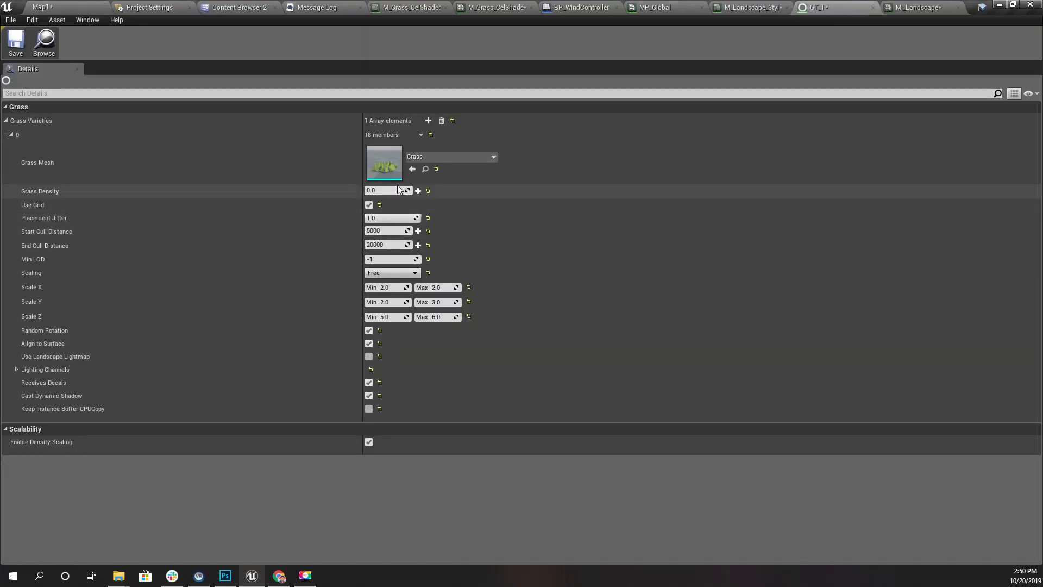
pyautogui.click(388, 190)
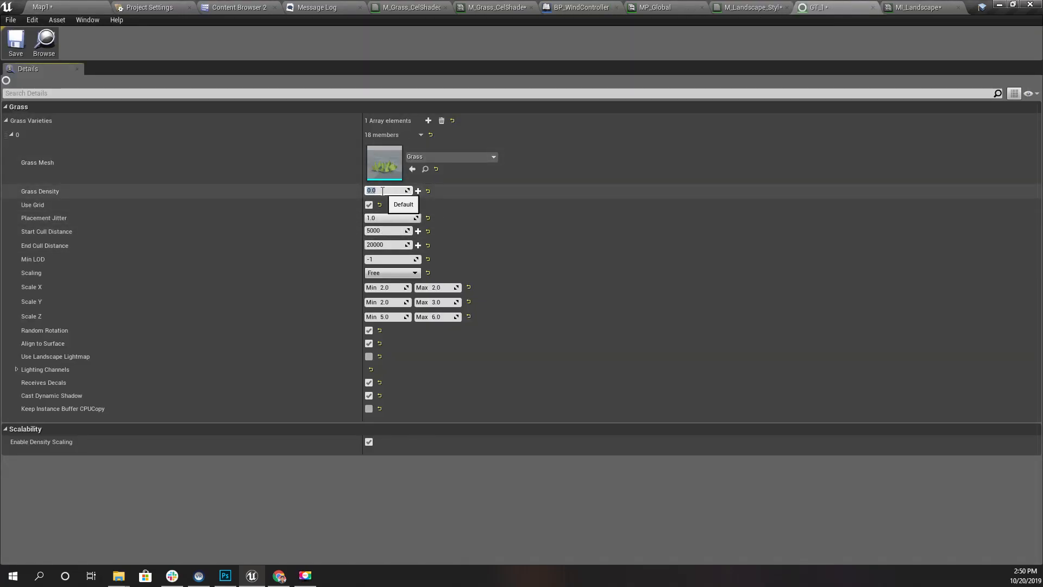
pyautogui.click(39, 6)
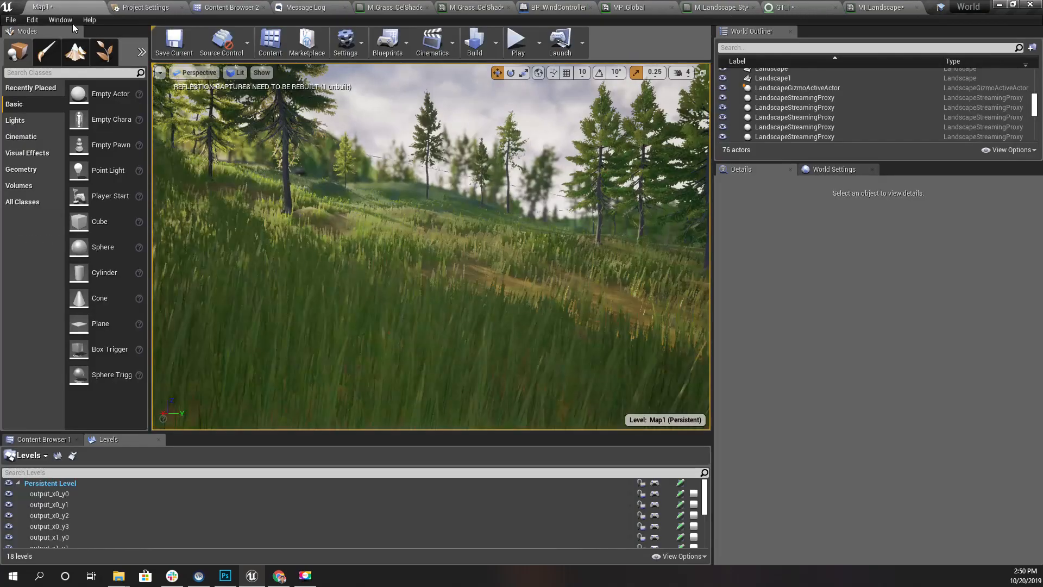
pyautogui.press('F11')
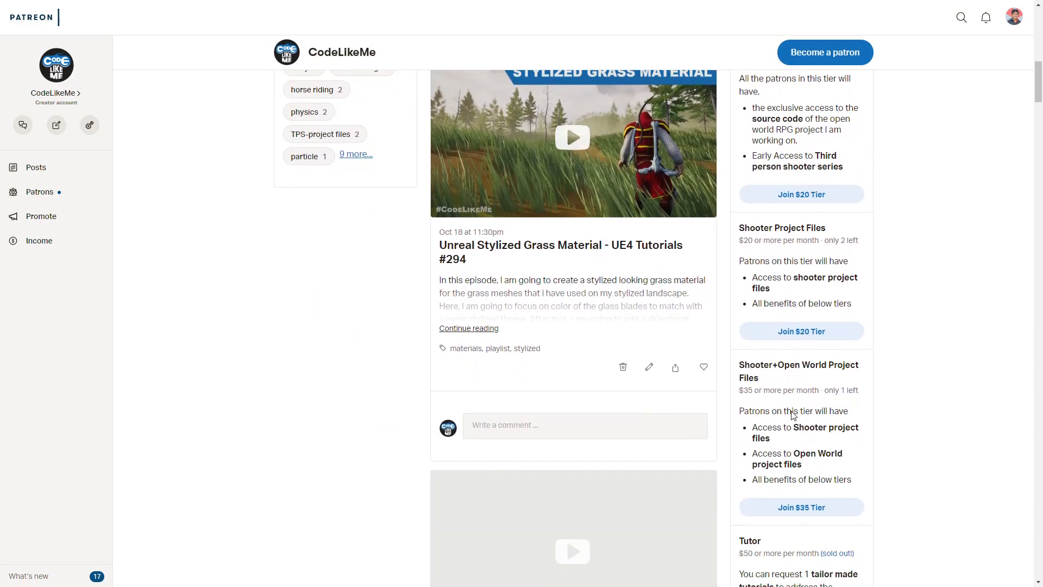
# - Scroll the CodeLikeMe Patreon page to the Stylized Landscape Material grass output post
pyautogui.scroll(-3)
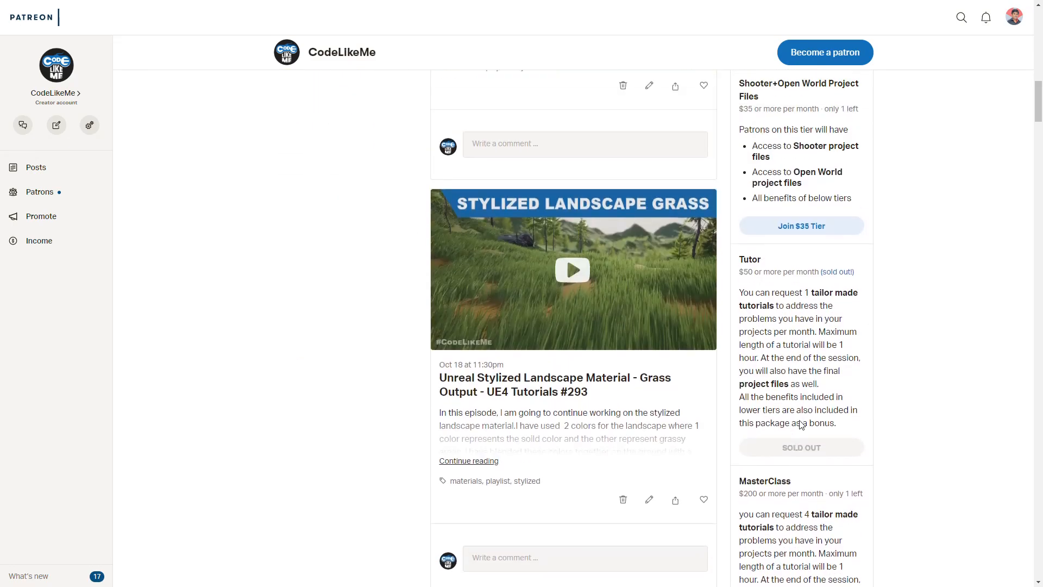